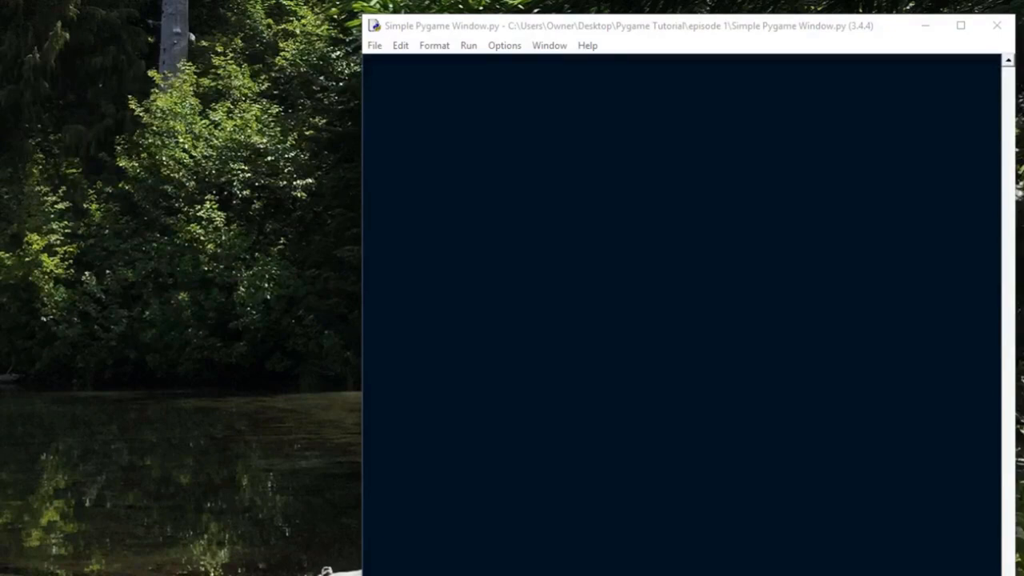
Launch a Command Prompt via the Run box with cmd
key(Win+r)
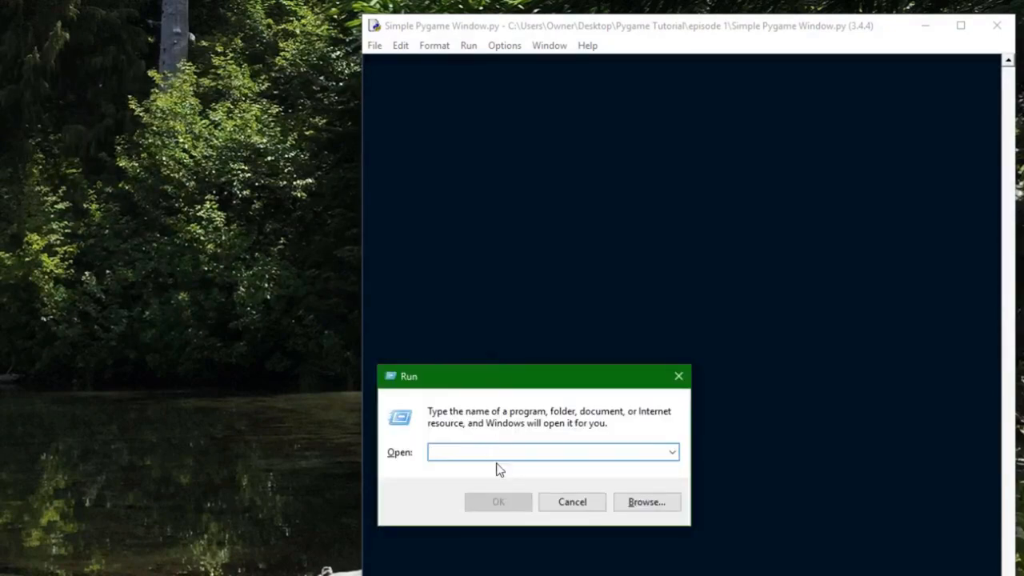
text(c)
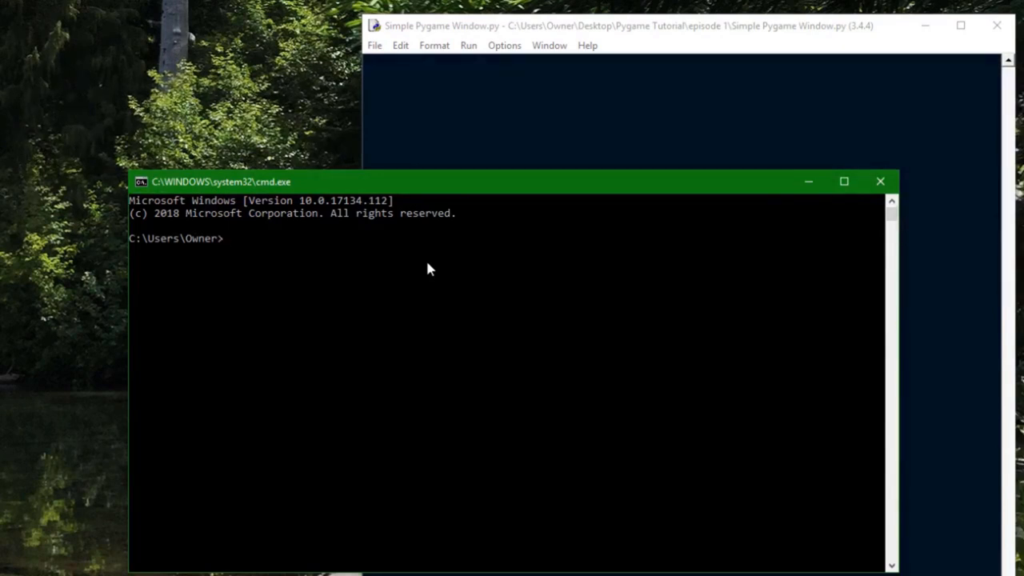
Try pip install pygame directly from the home prompt
text(pip)
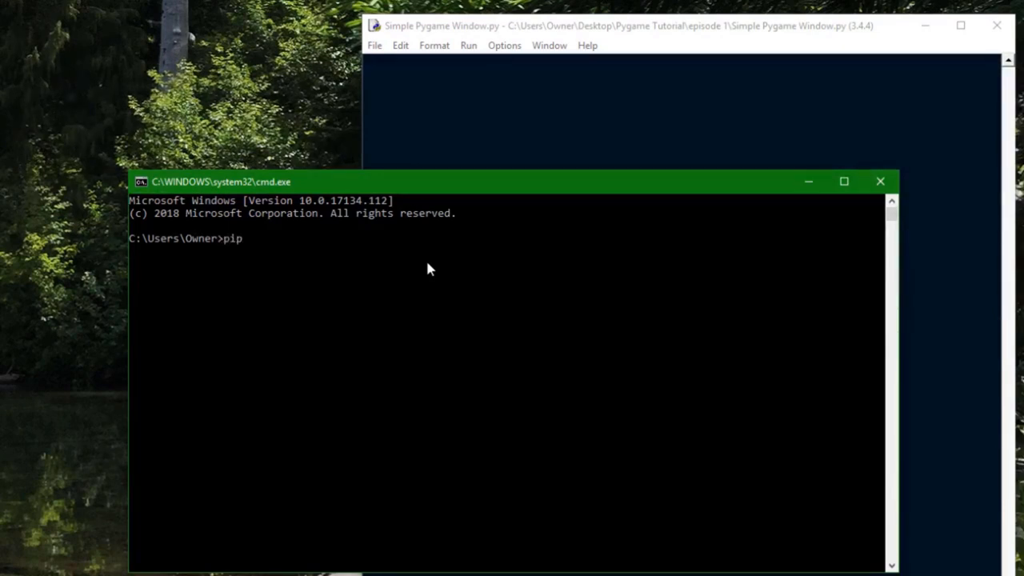
text(install pygame)
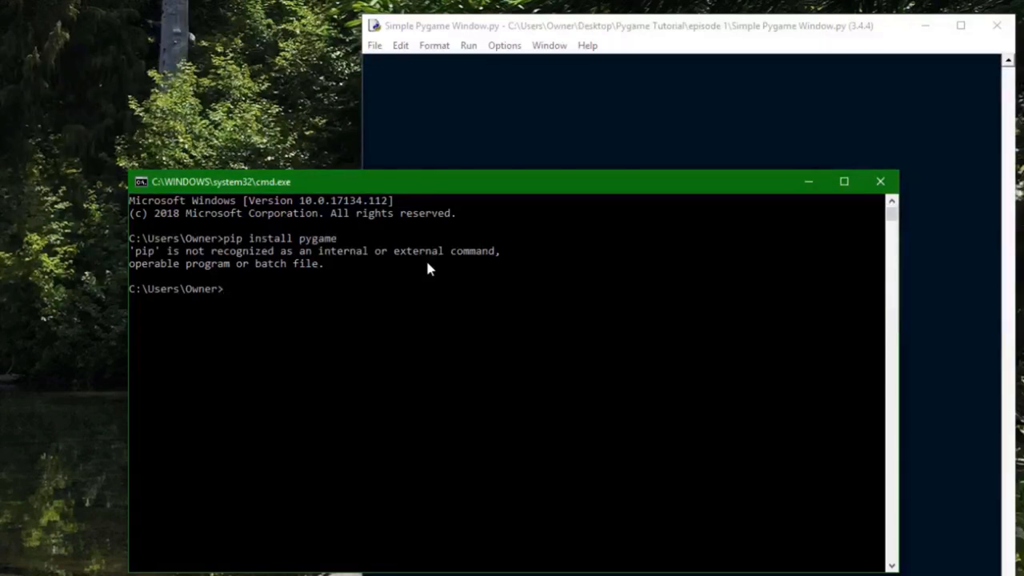
Change directory to C:\Python34\Scripts
text(cd)
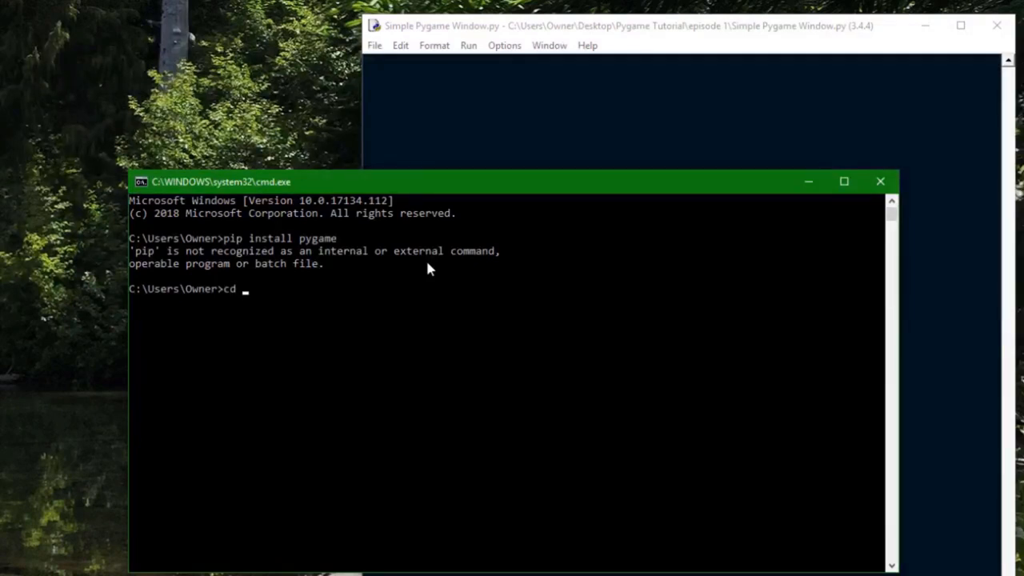
text(C:)
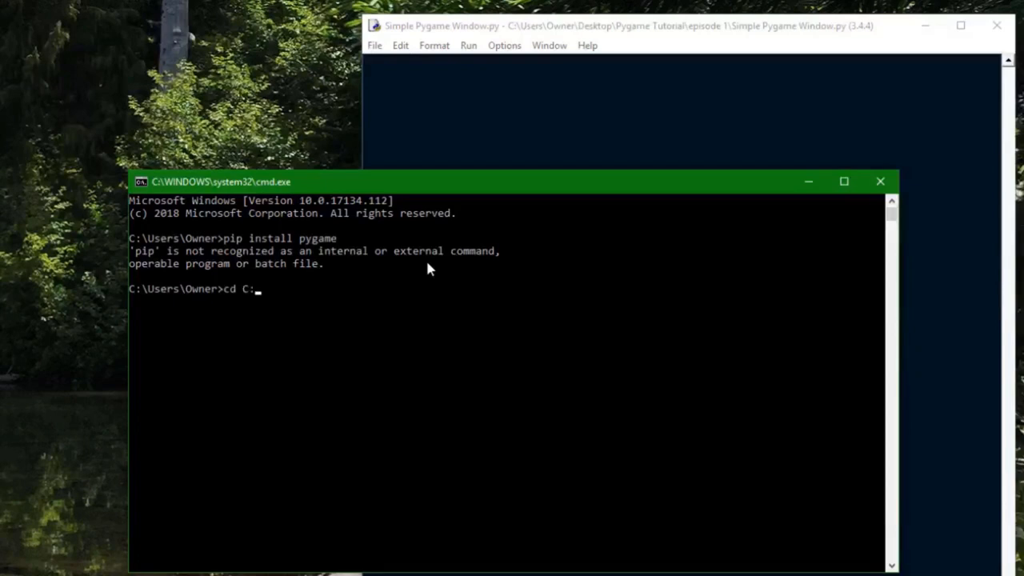
text(Users\)
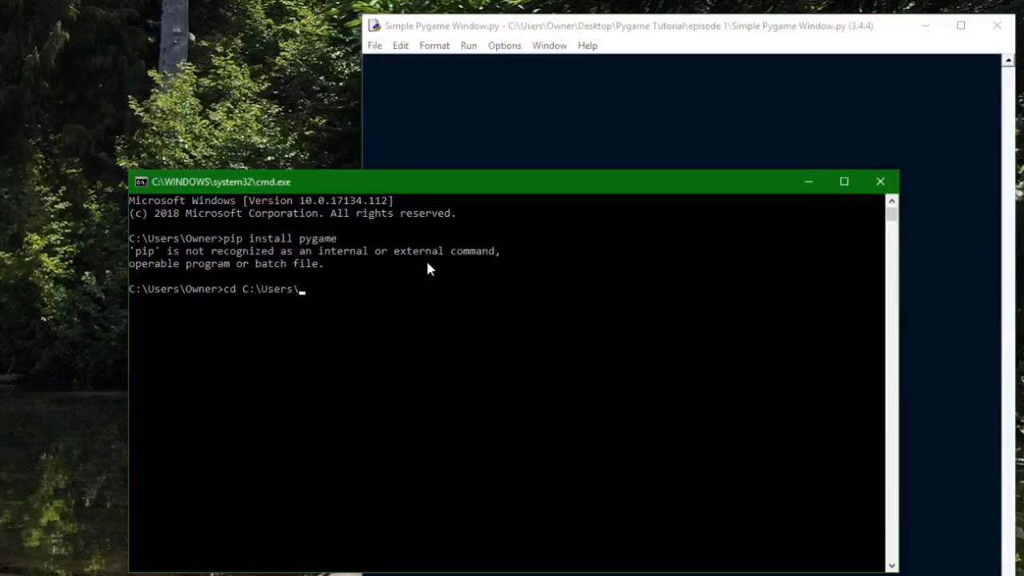
text(Owner\Pyt)
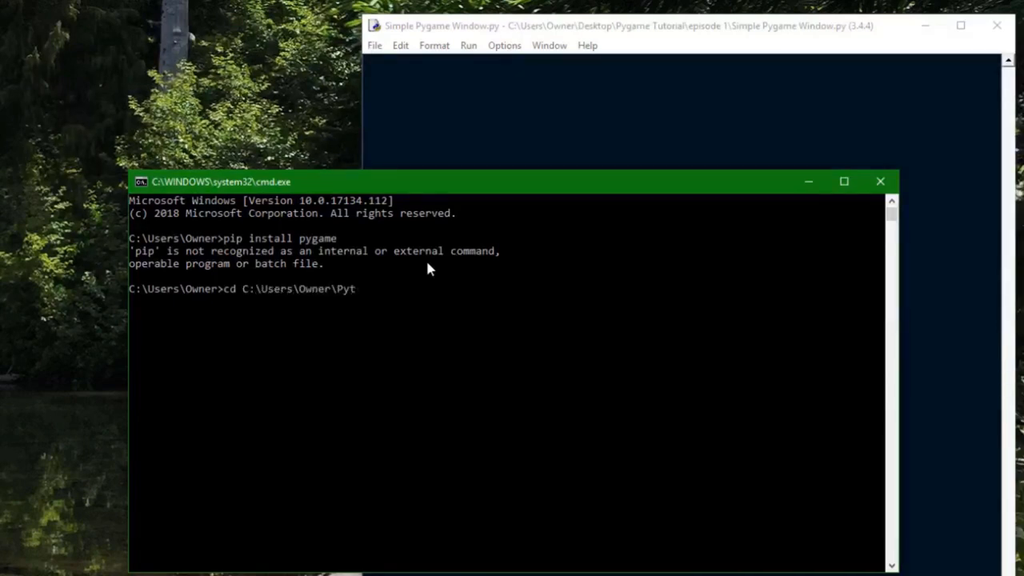
text(hon34\)
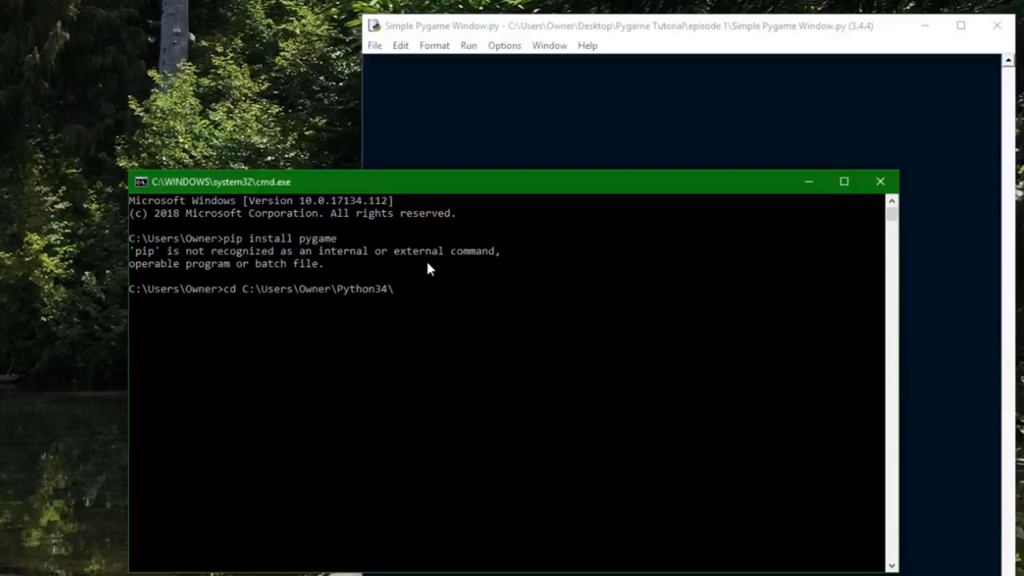
text(Scipts\)
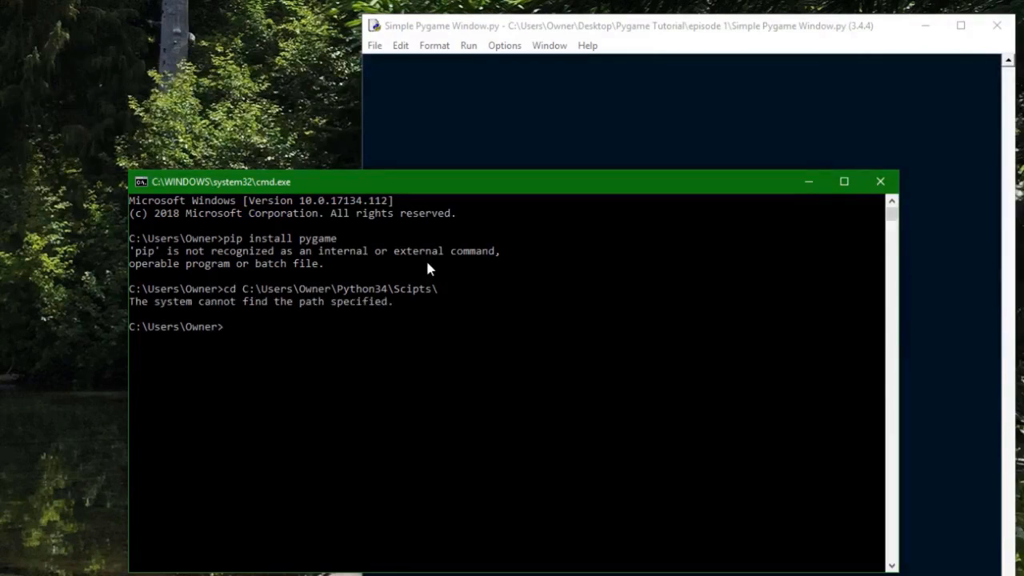
text(cd C:\Python34\Scripts)
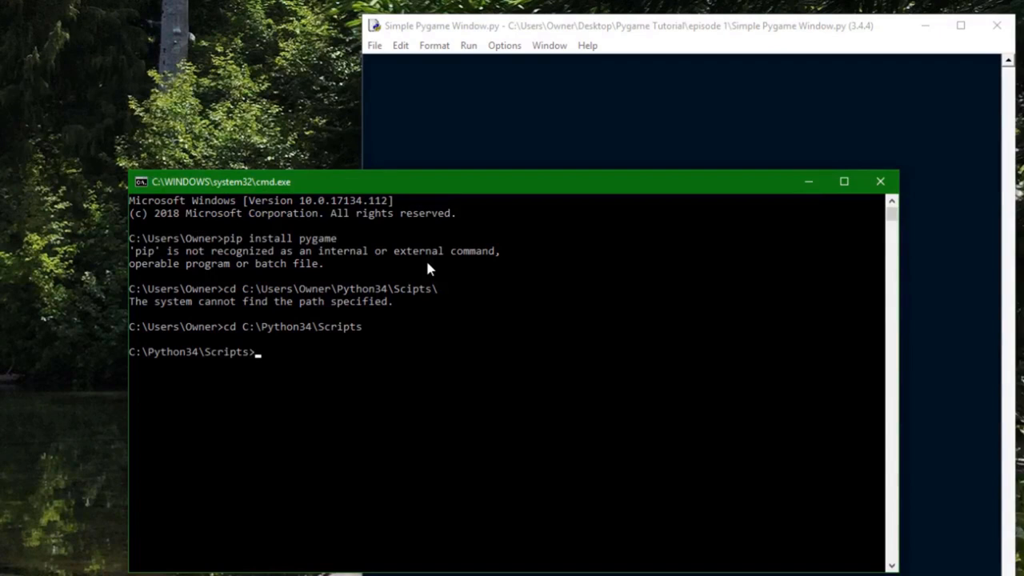
Run pip.exe install pygame, which reports pygame 1.9.2a0 already installed
text(pip.exe)
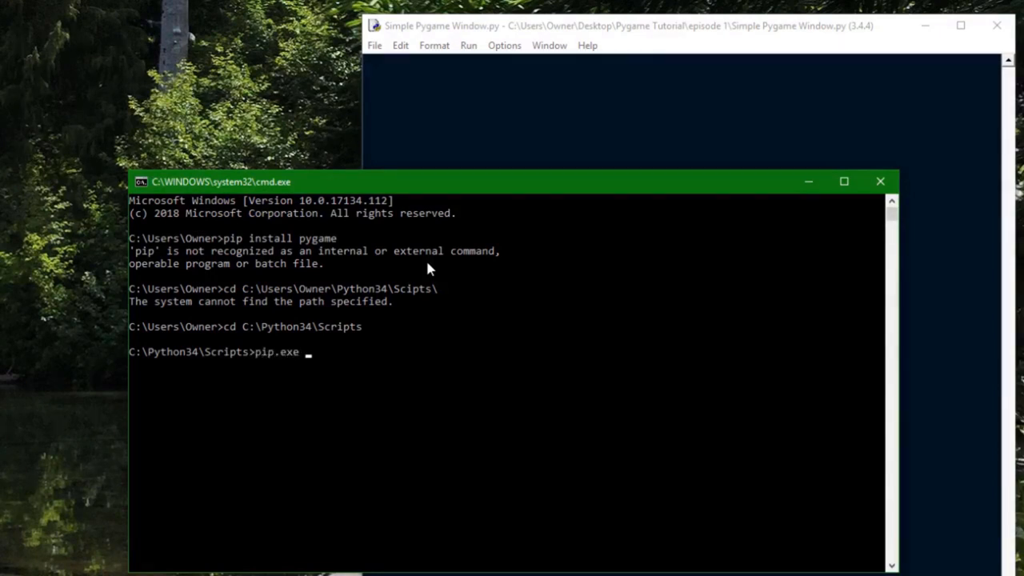
text(install pygame)
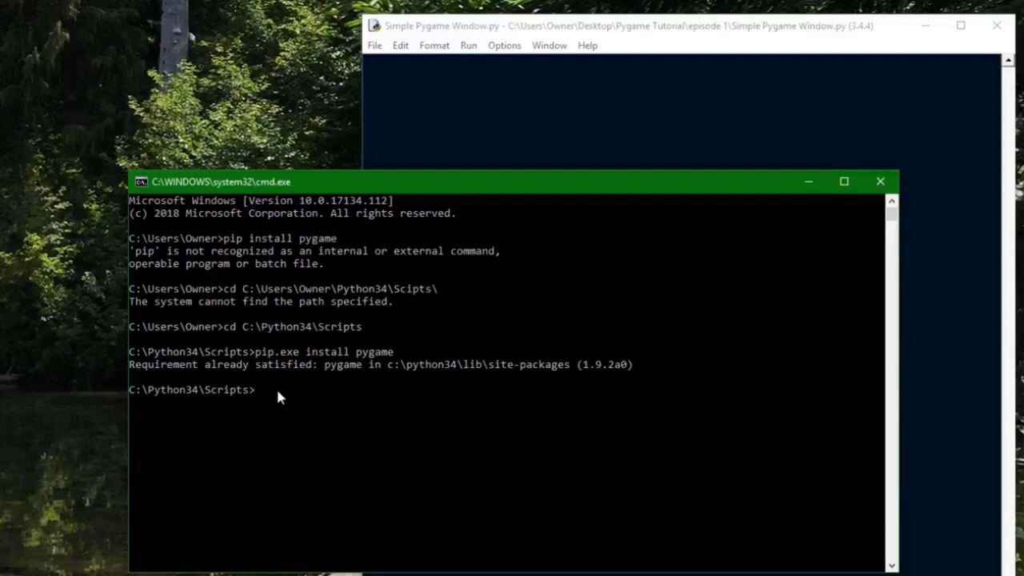
mouse_move(467, 182)
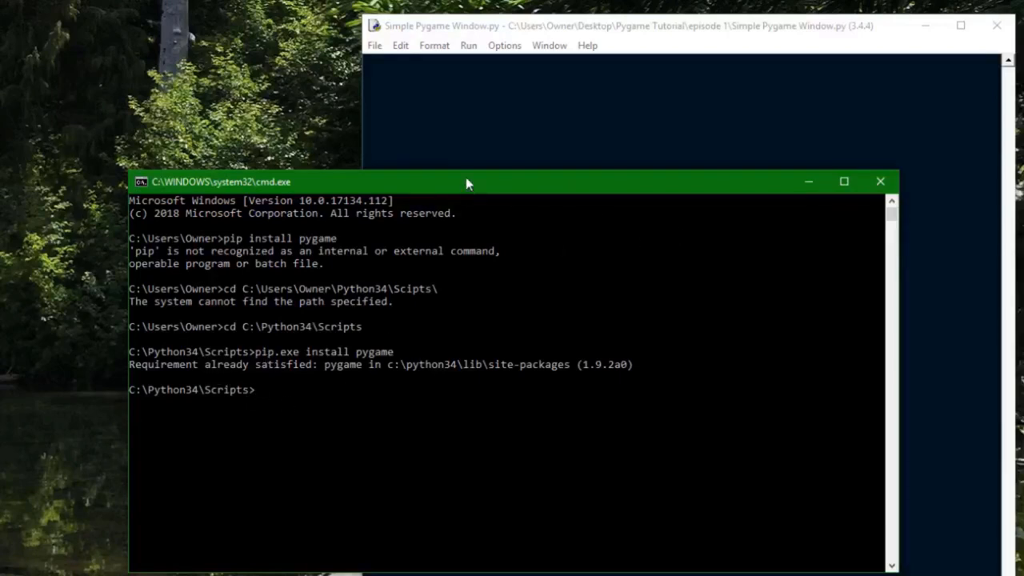
Move the cmd window aside and test import pygame in IDLE's Python shell
drag(467, 181, 304, 142)
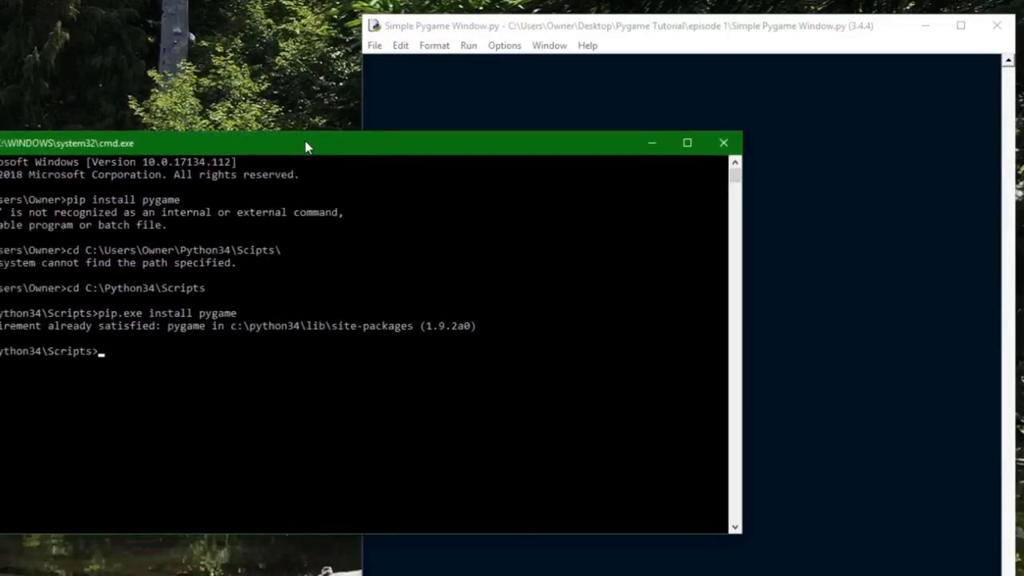
click(469, 45)
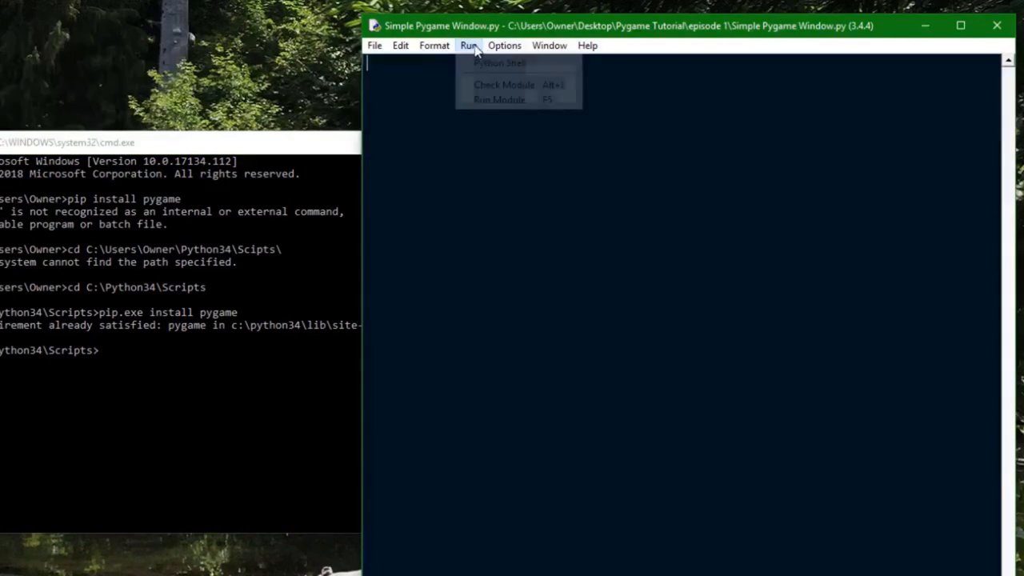
click(499, 99)
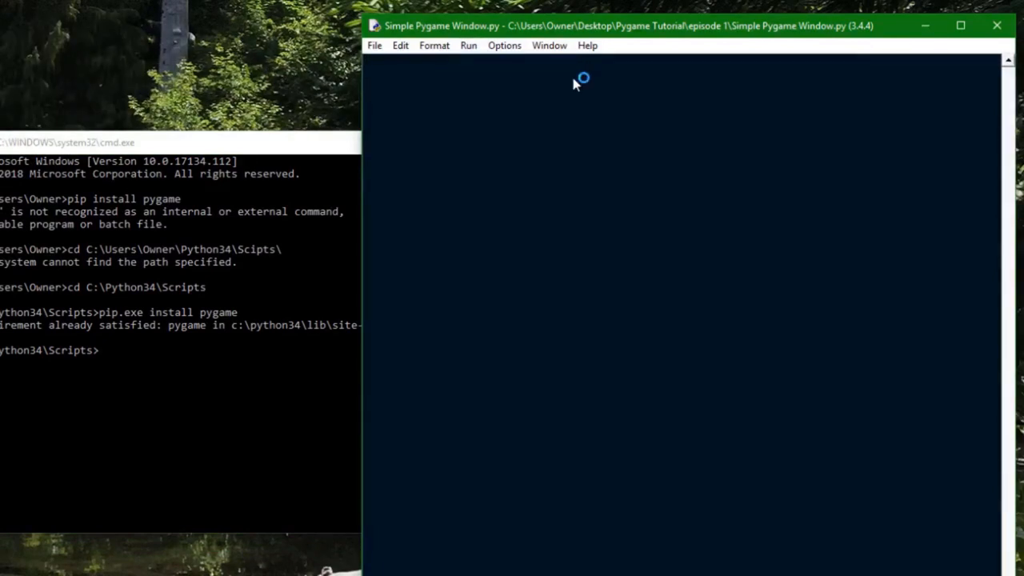
text(impo)
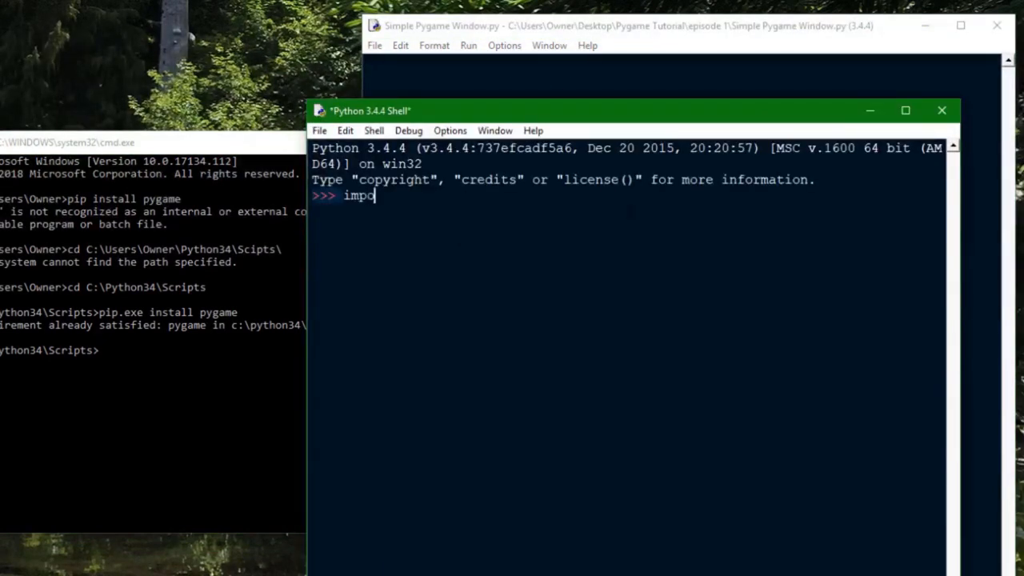
text(rt pygame)
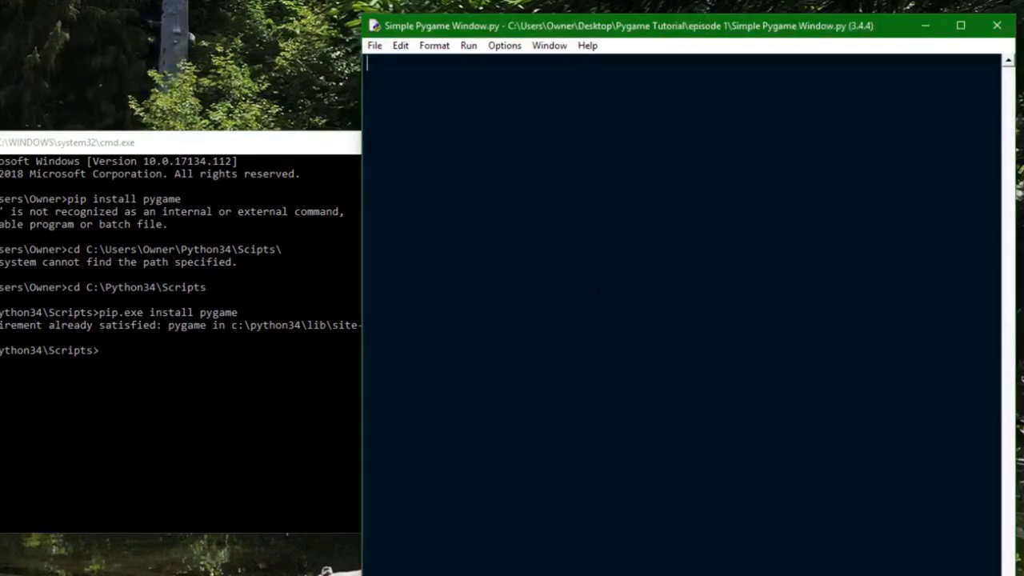
Write import pygame, sys and from pygame.locals import *
text(import p)
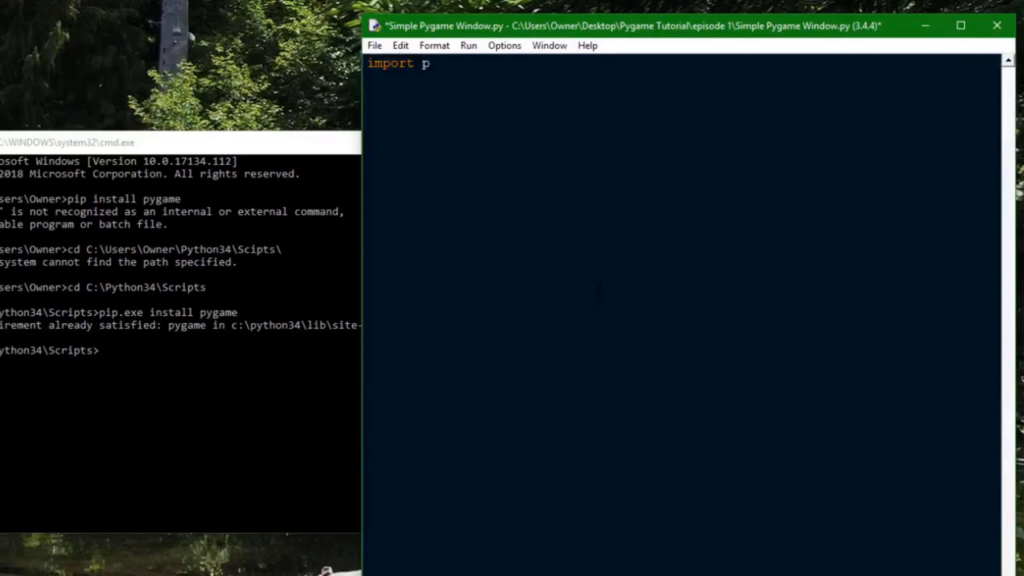
text(ygame,)
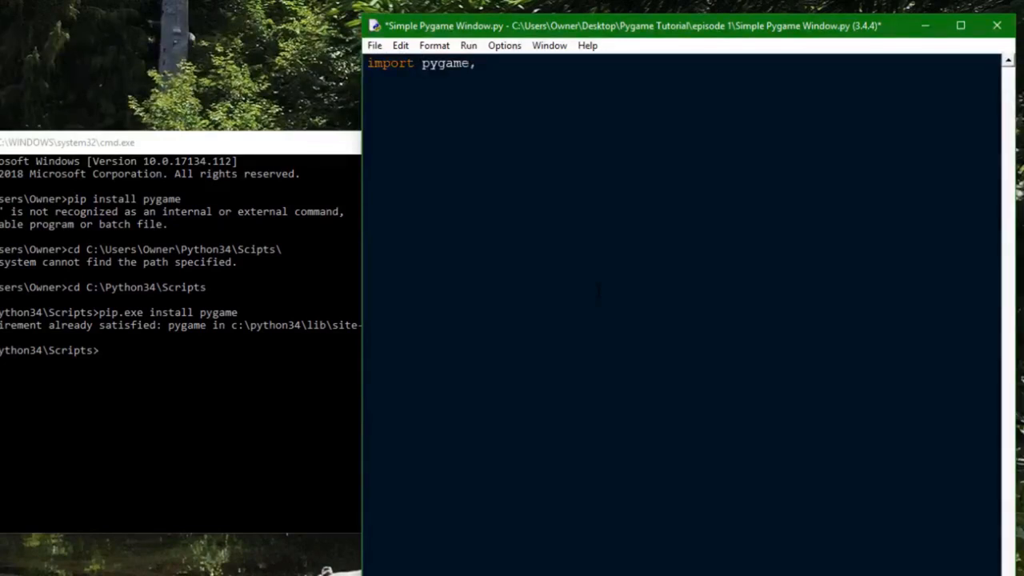
text(sys)
text(from)
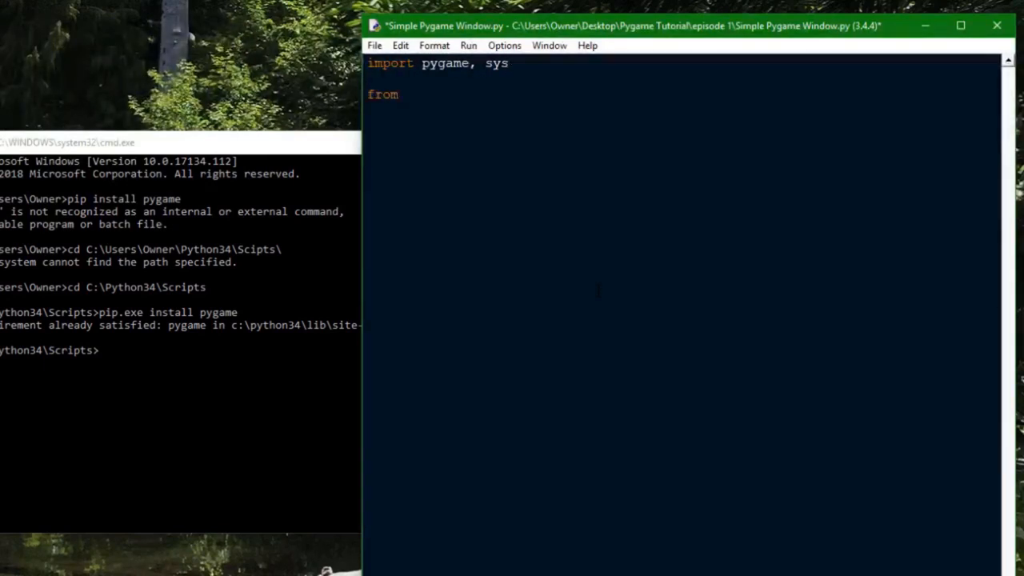
text(pygame.)
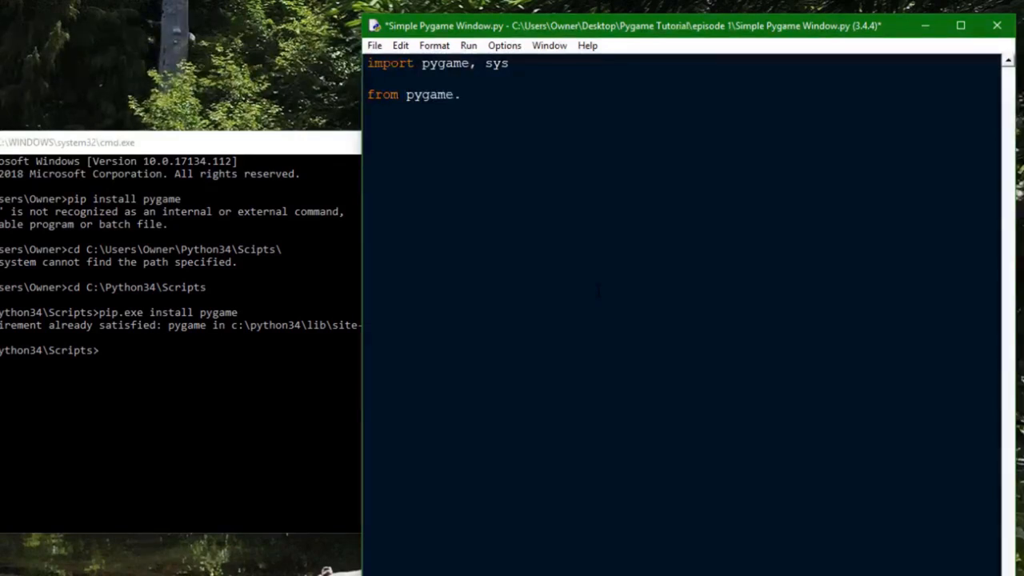
text(locals i)
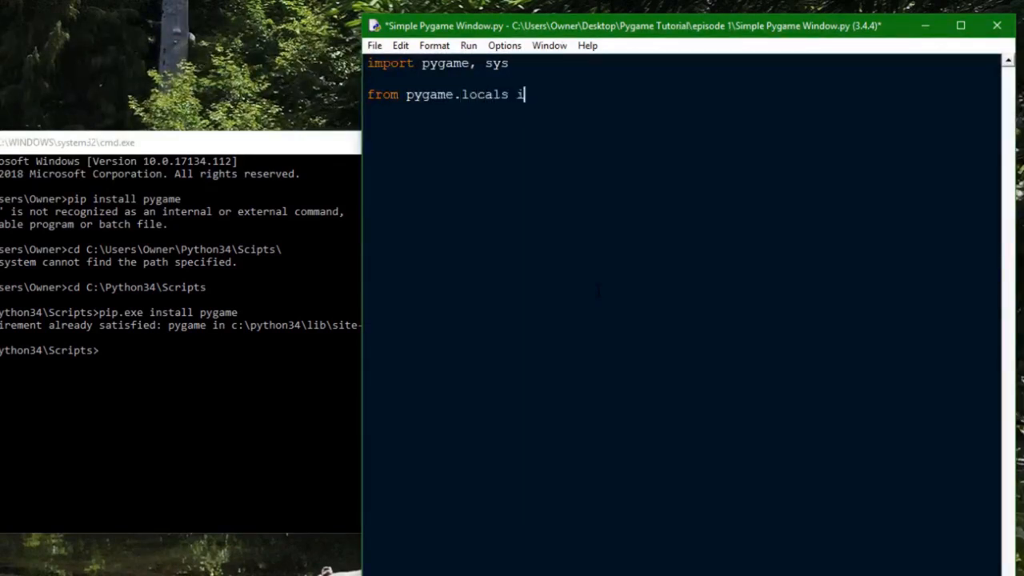
text(mport *)
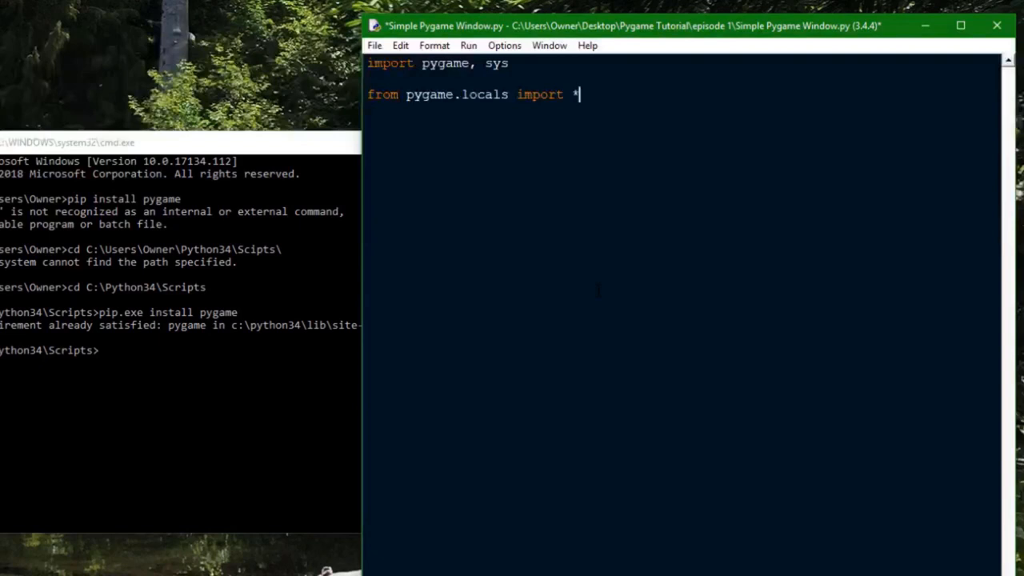
Add pygame.init() with an '# initiates pygame' comment and begin WINDOW_SIZE
text(py)
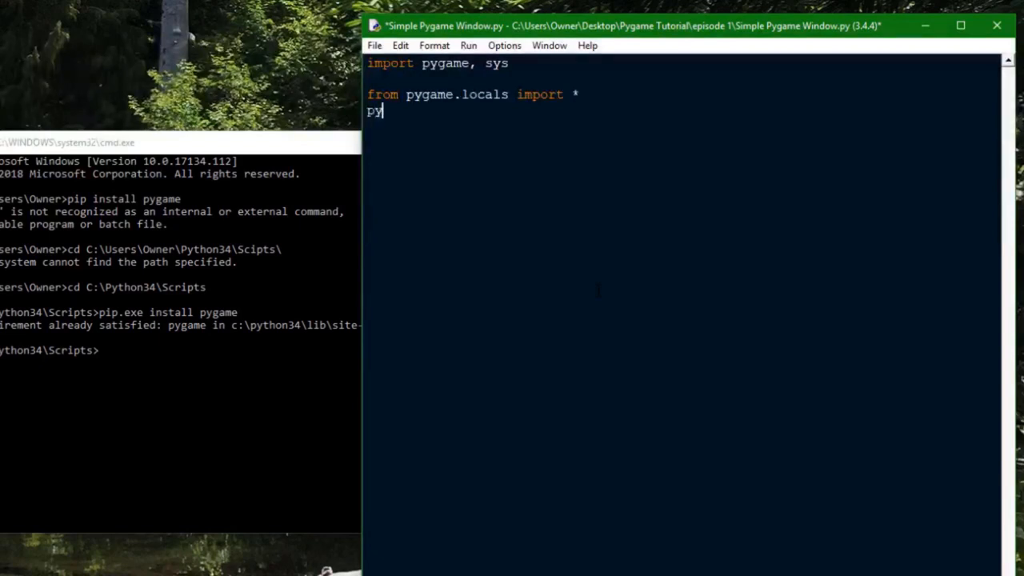
text(game.init() # initiates pygame)
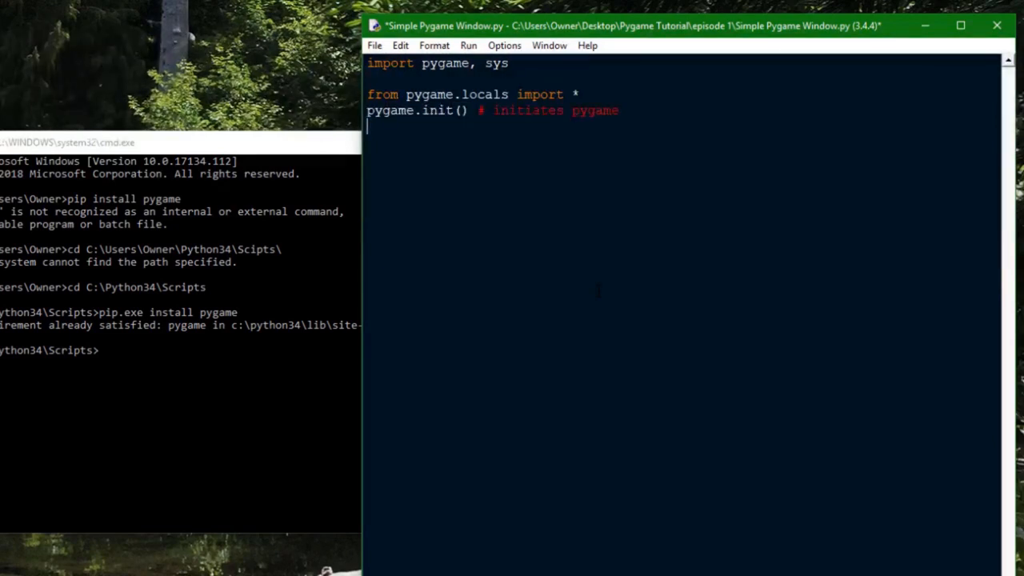
drag(476, 111, 618, 110)
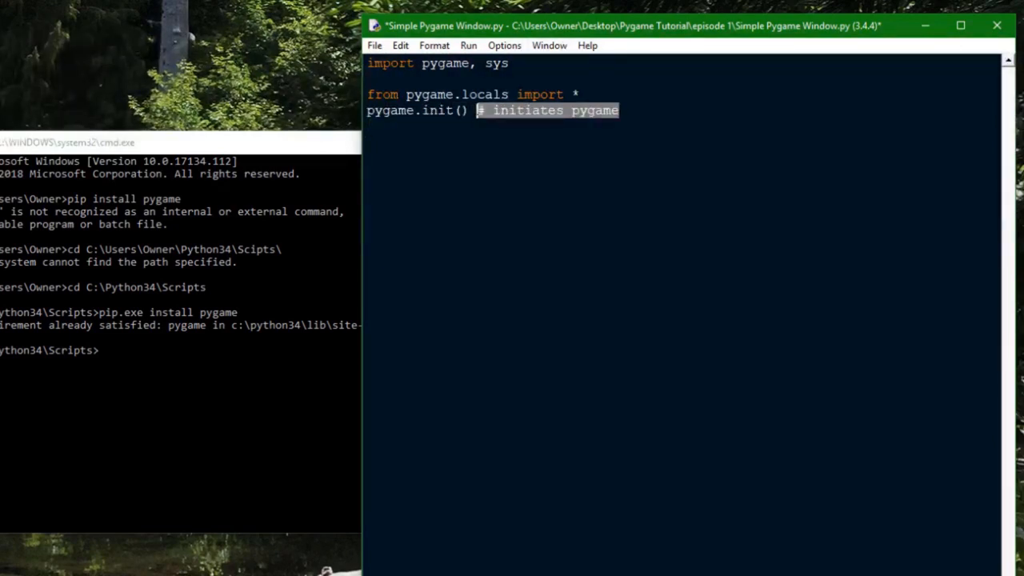
text(WINDOW_SIZE)
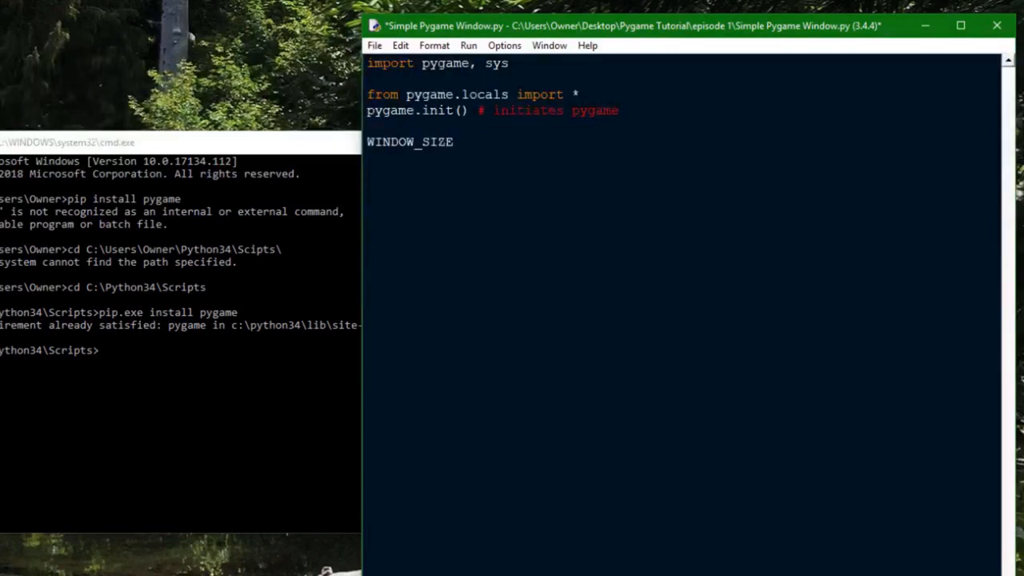
Set WINDOW_SIZE = (400,400)
text(= (40)
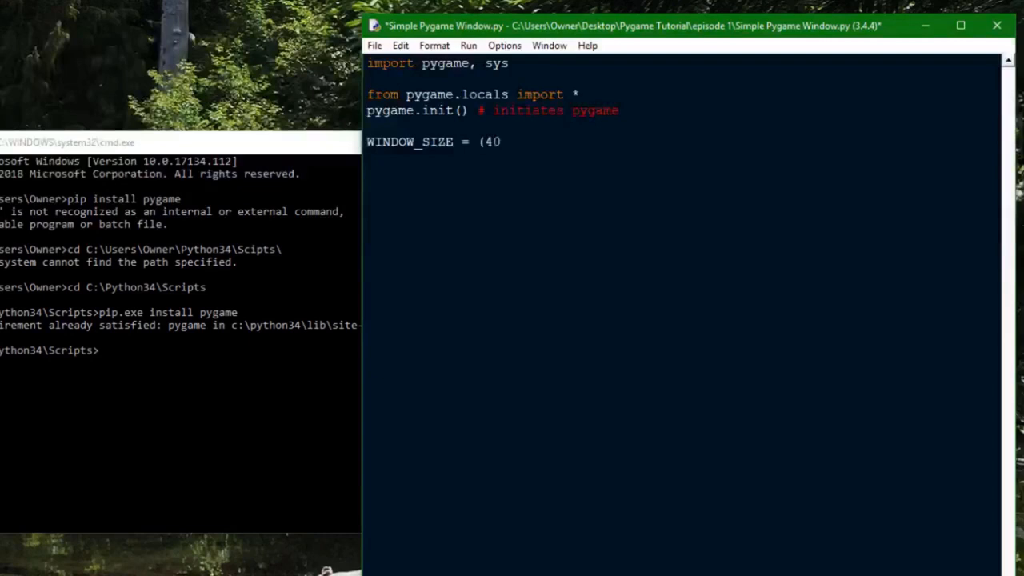
text(00,400))
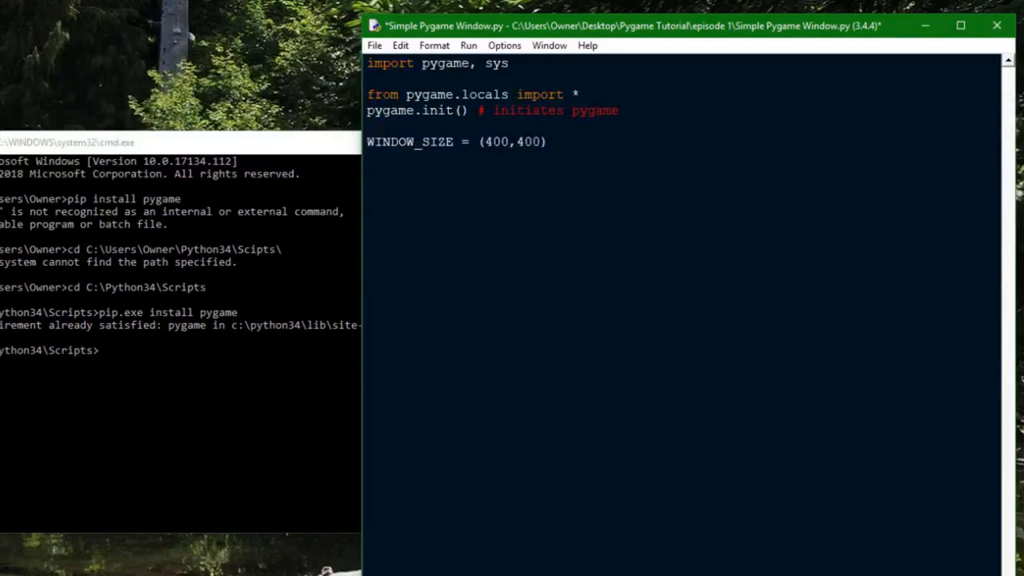
Create screen = pygame.display.set_mode(WINDOW_SIZE,0,32) with a comment
text(screen =)
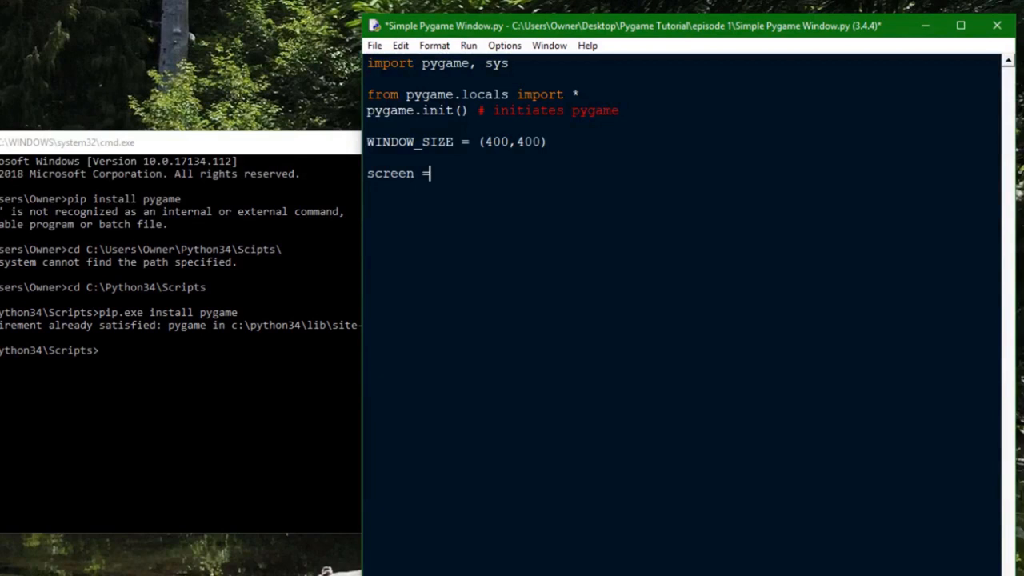
text(pygam)
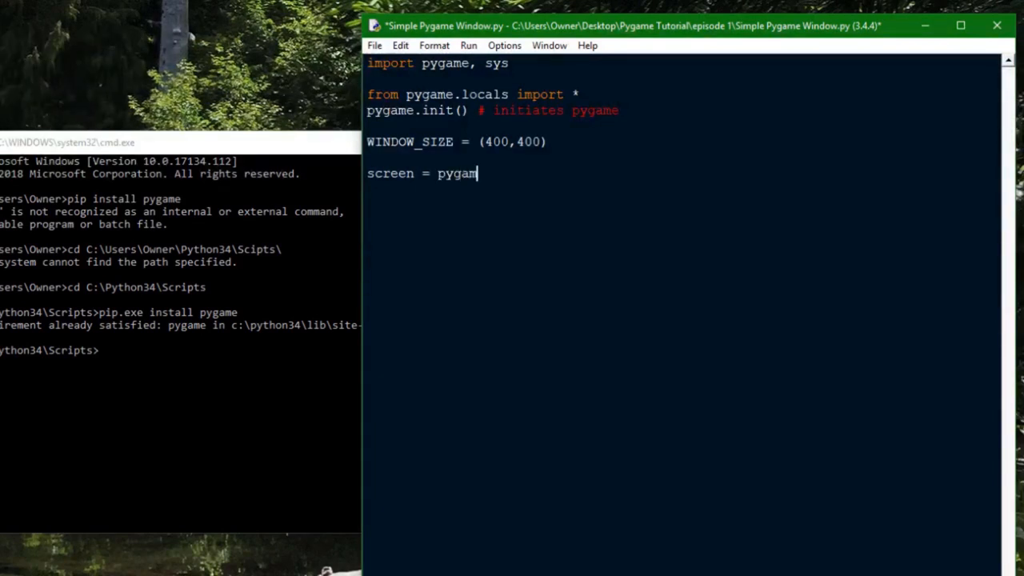
text(e.display.set)
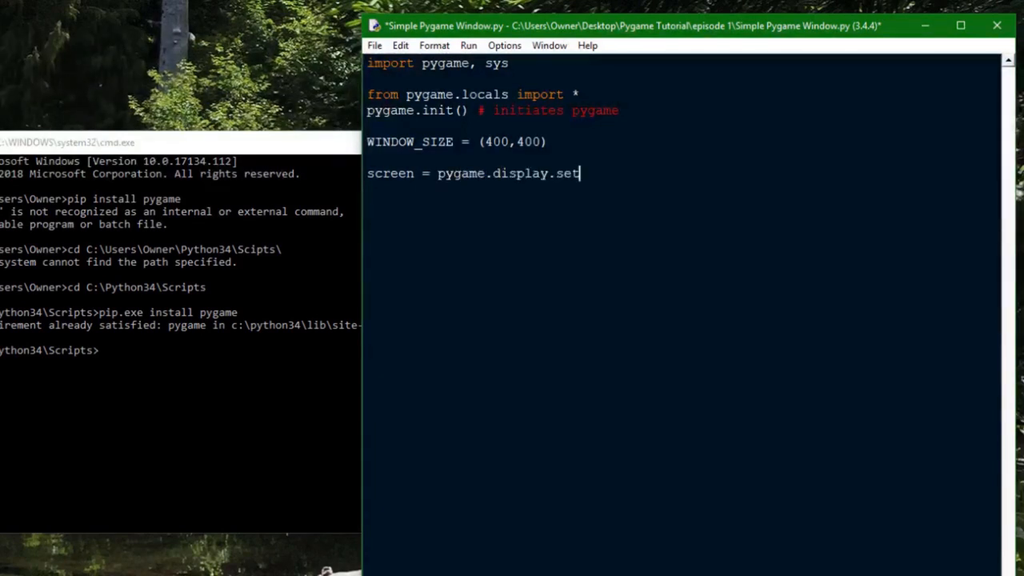
text(_mode(WINDOW_SIZE)
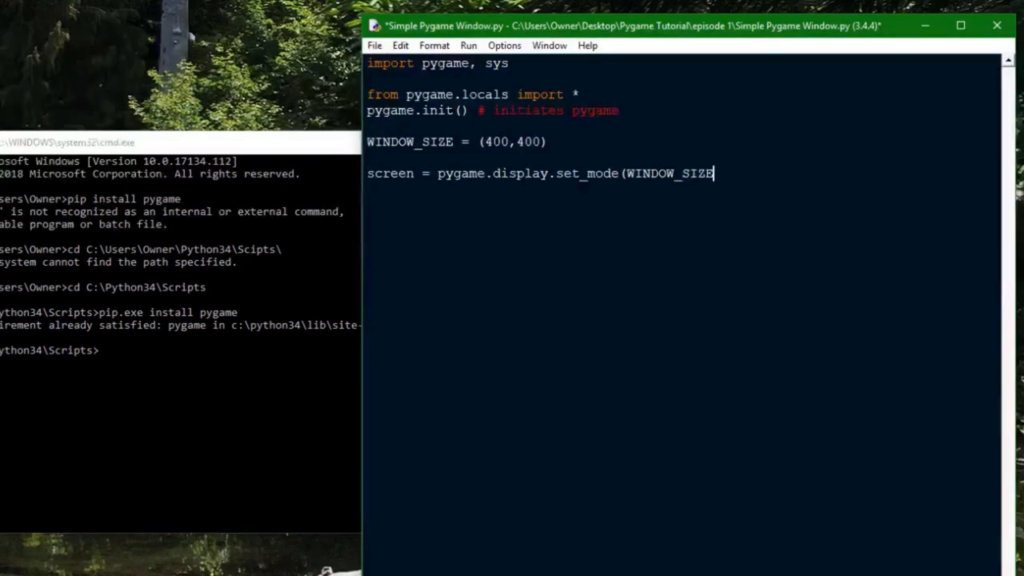
double_click(669, 173)
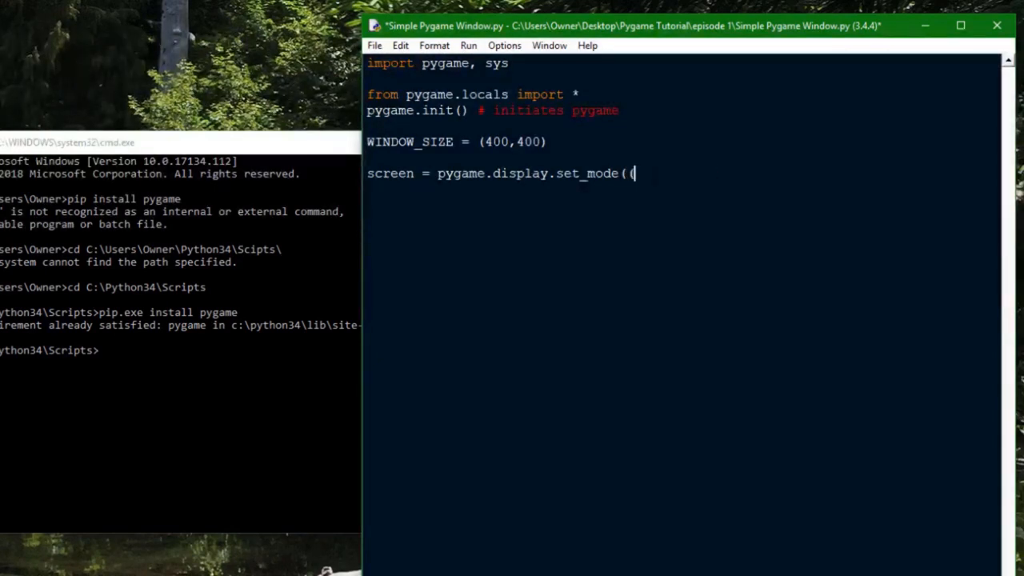
text((400,400)
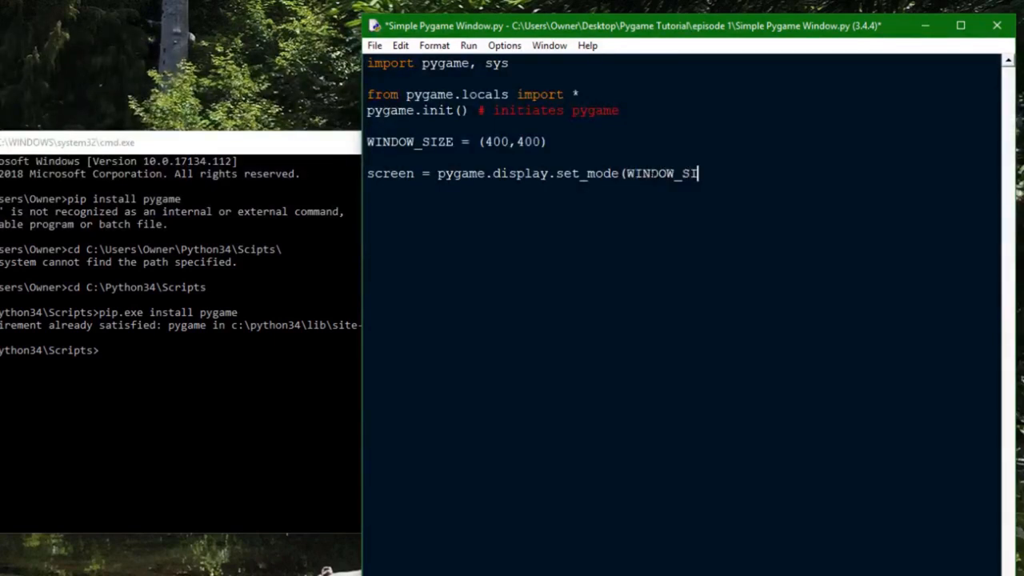
text(ZE,0,3)
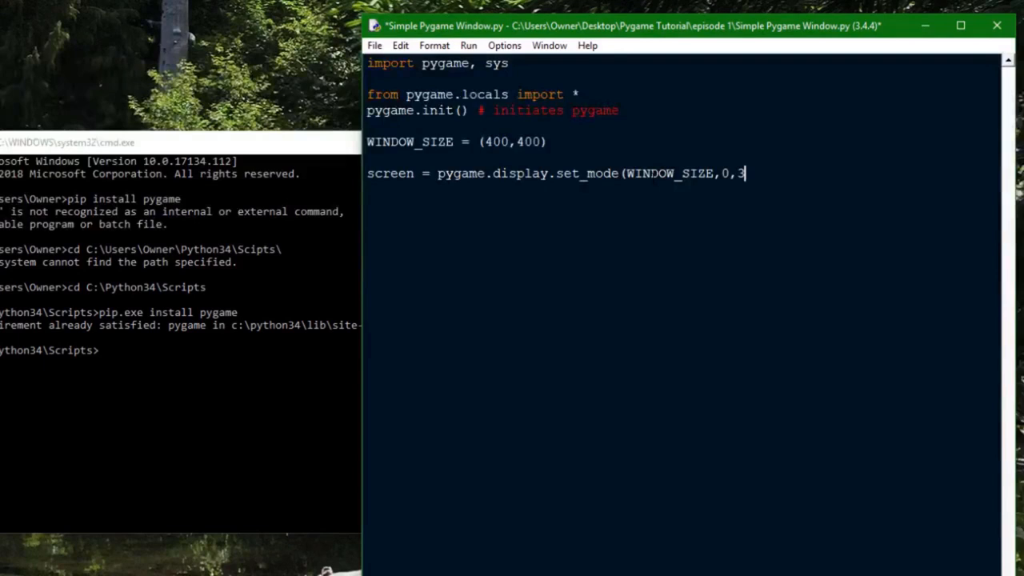
text(2) # initiate the windo)
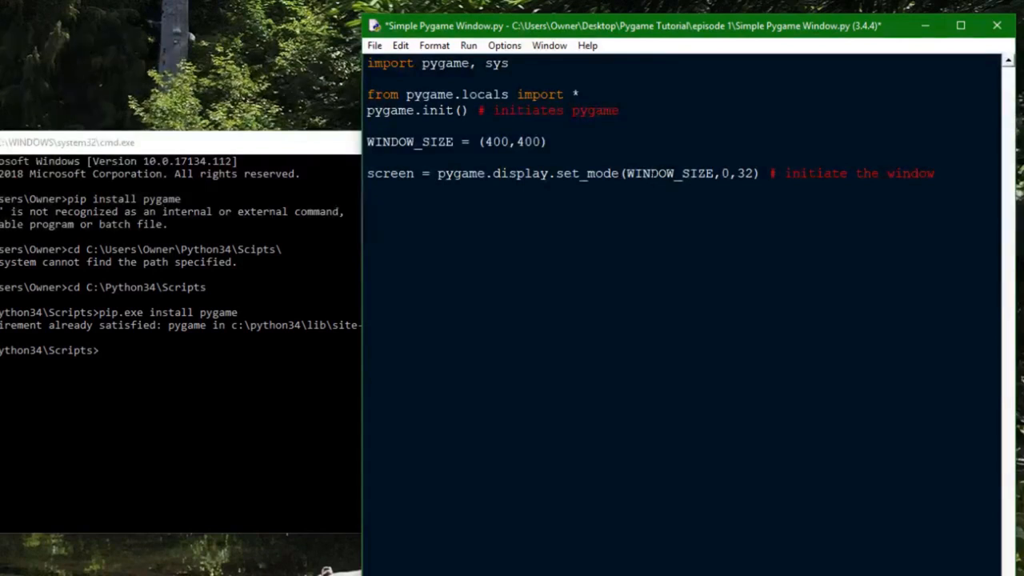
Start the while True: game loop
text(while True:)
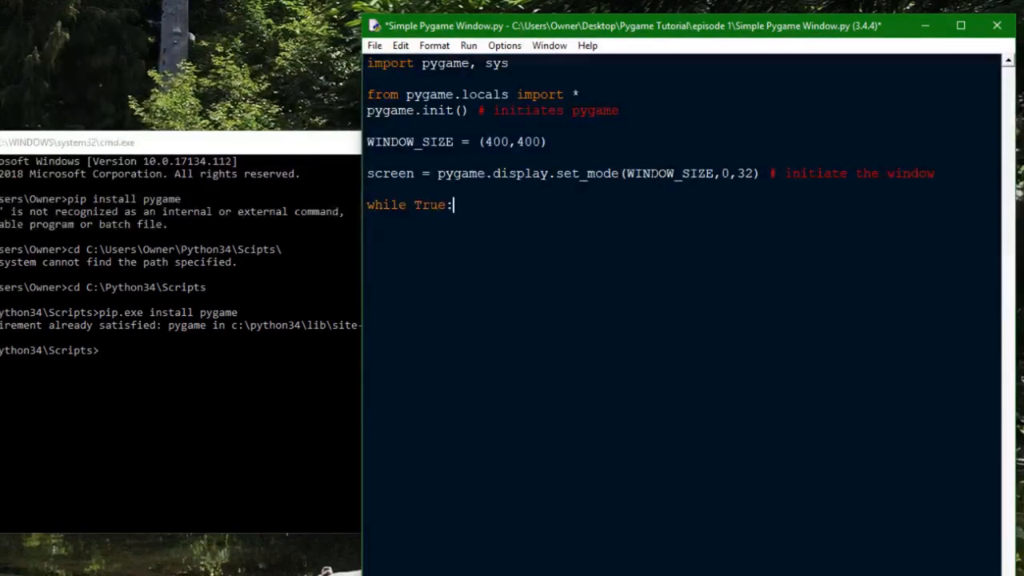
text($)
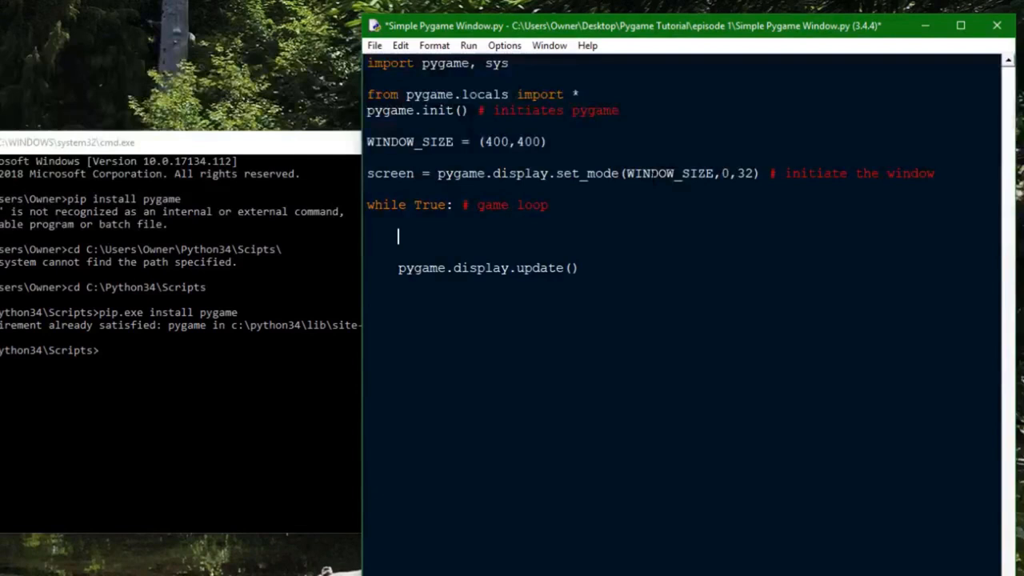
Write the for event in pygame.event.get() loop calling pygame.quit() and sys.exit() on QUIT
text(for event in p)
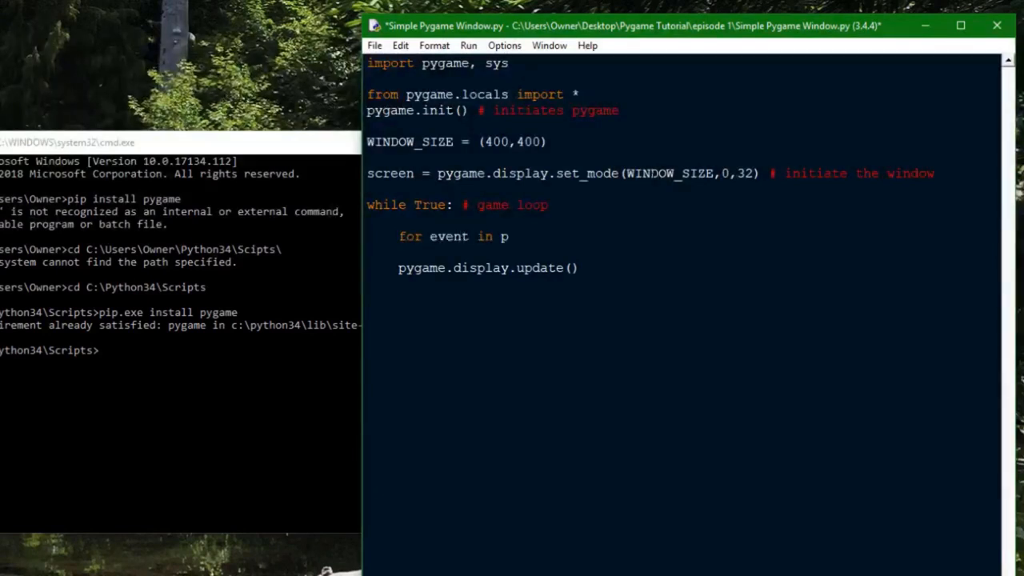
text(ygame.event.get():)
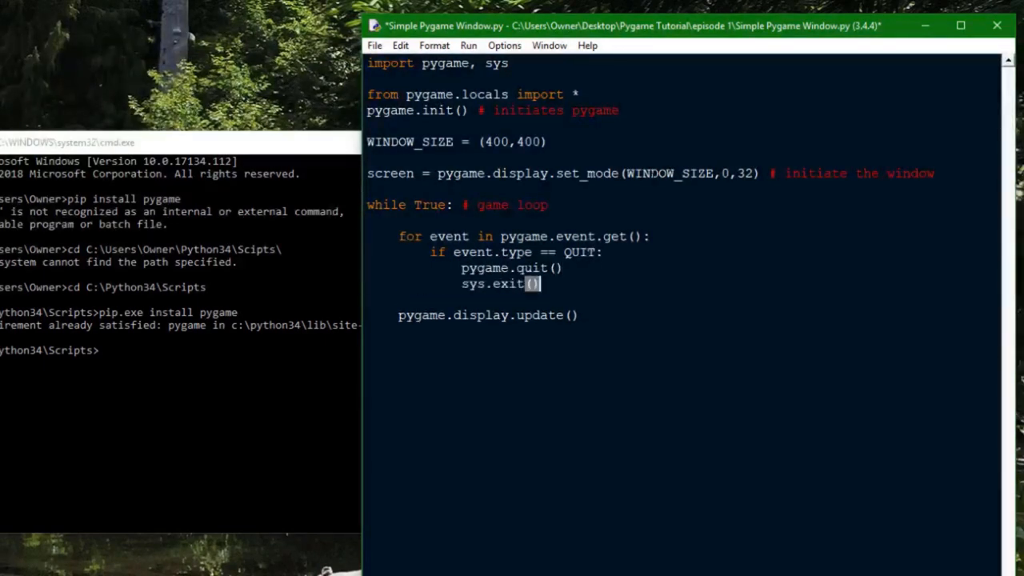
drag(428, 237, 650, 237)
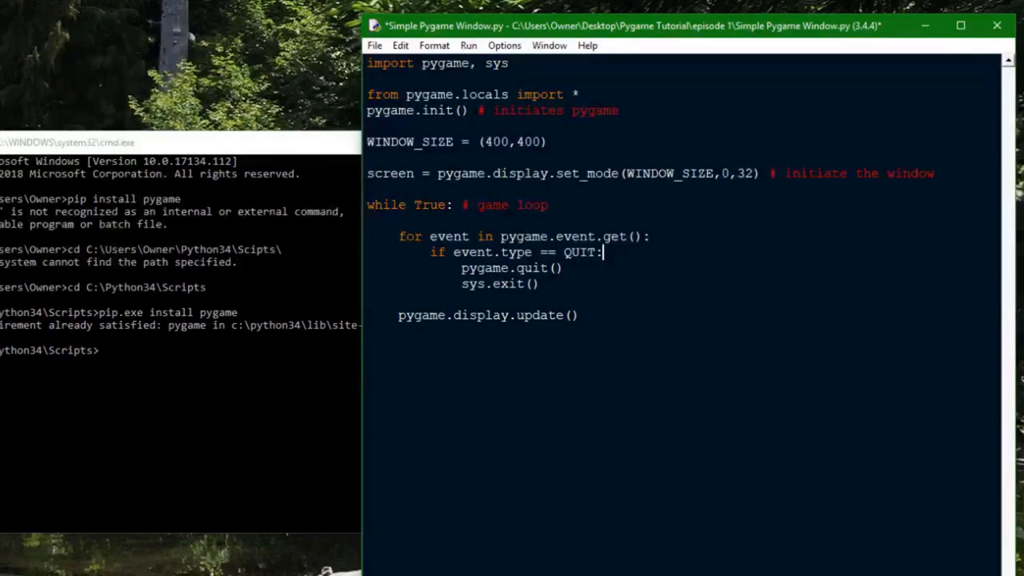
double_click(511, 269)
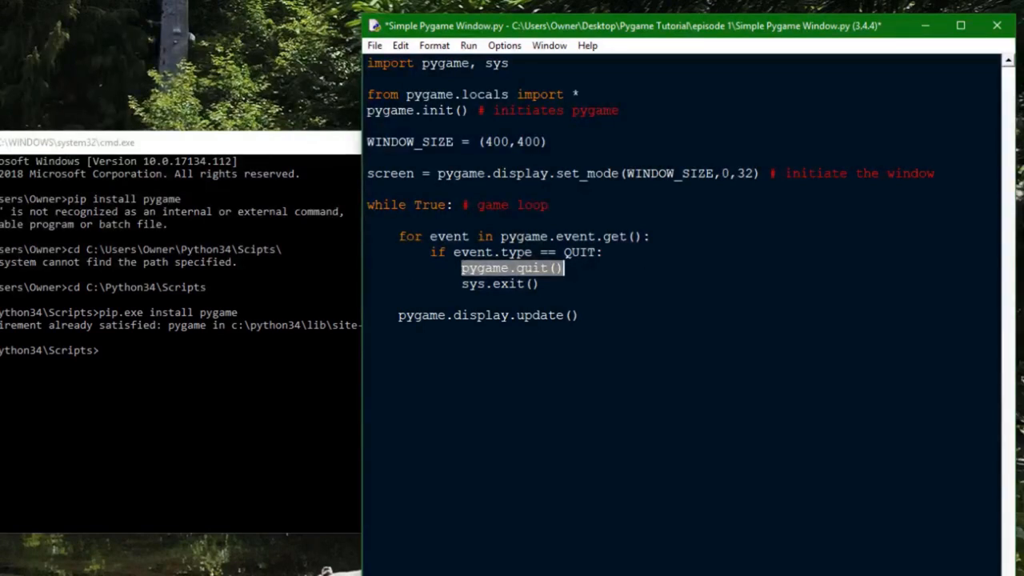
click(515, 253)
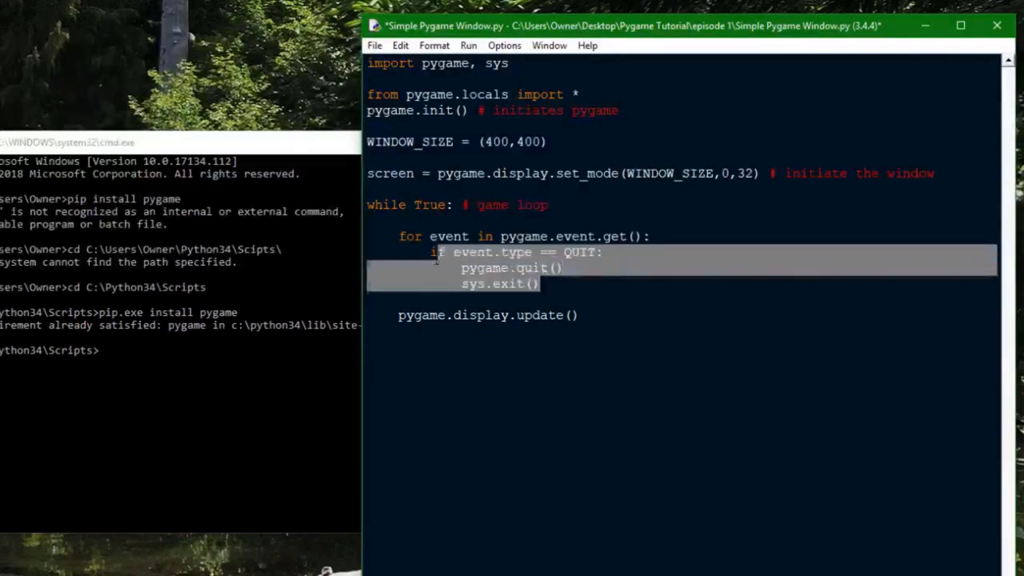
click(541, 284)
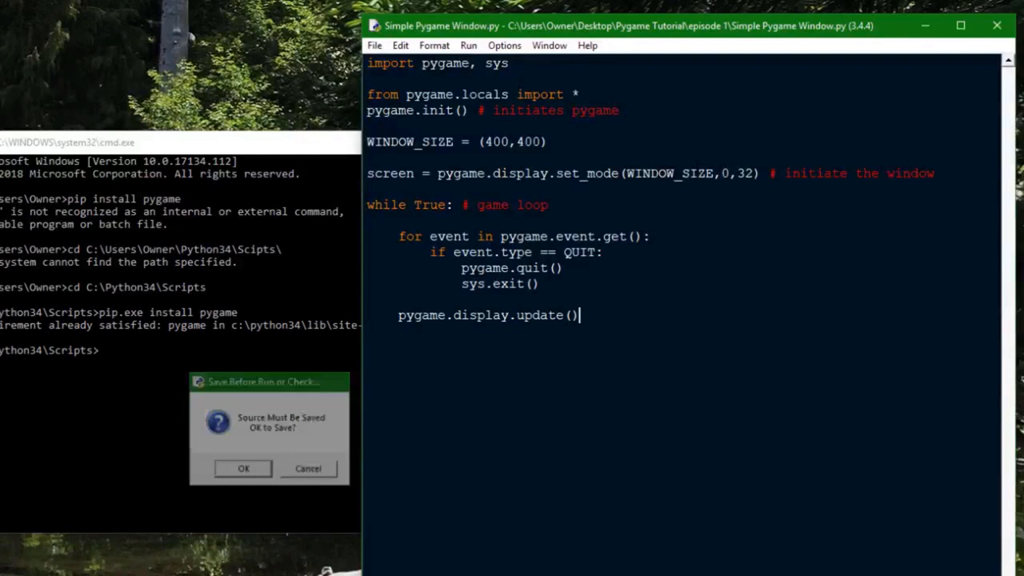
Save and run the script, check the black pygame window, then close it
click(244, 468)
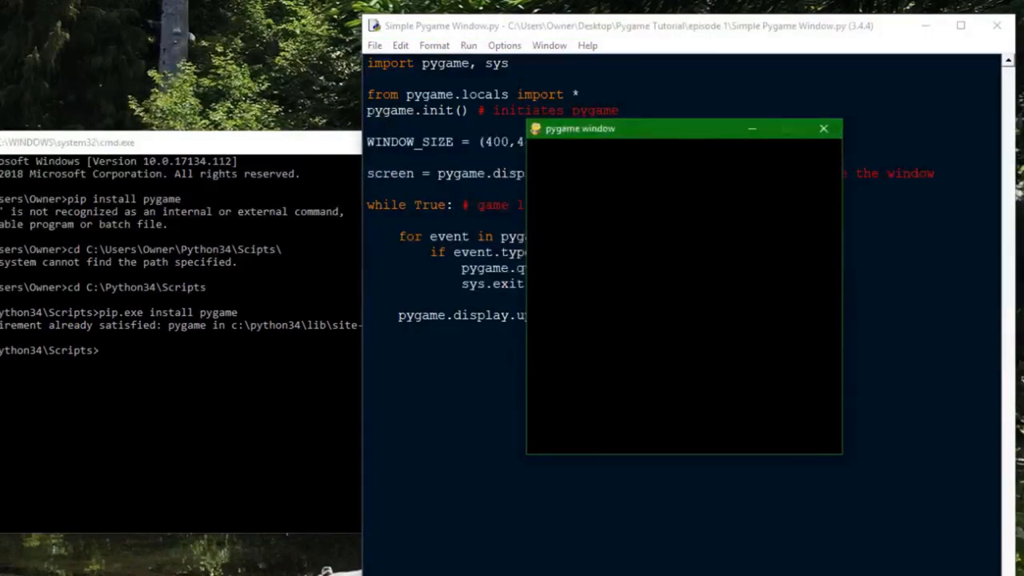
mouse_move(694, 256)
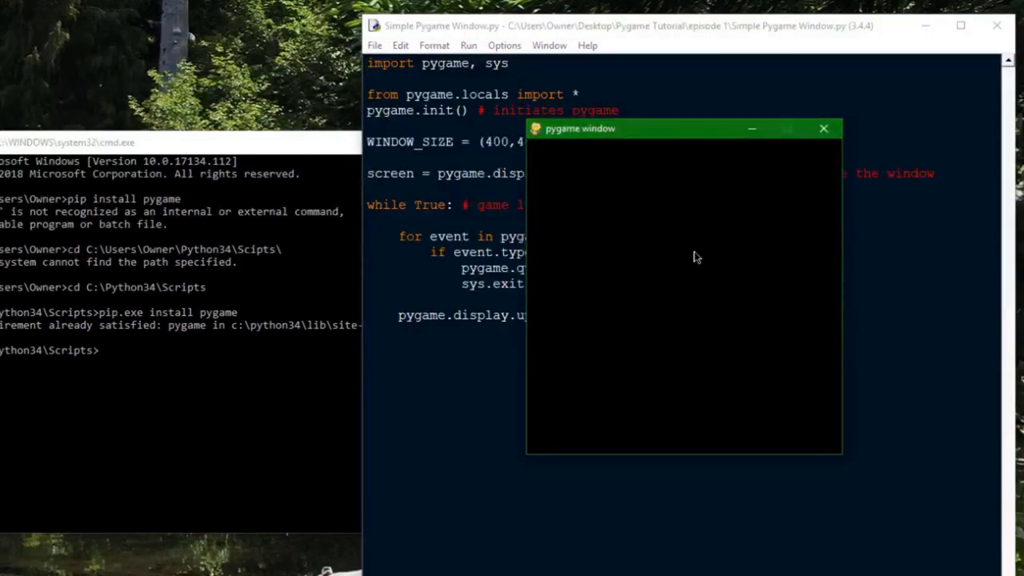
mouse_move(680, 138)
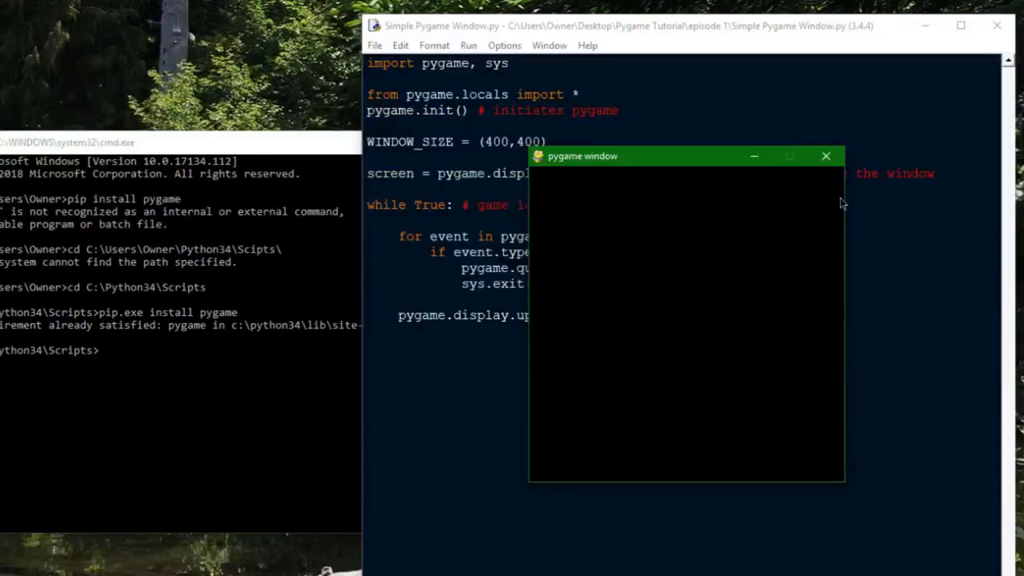
mouse_move(659, 256)
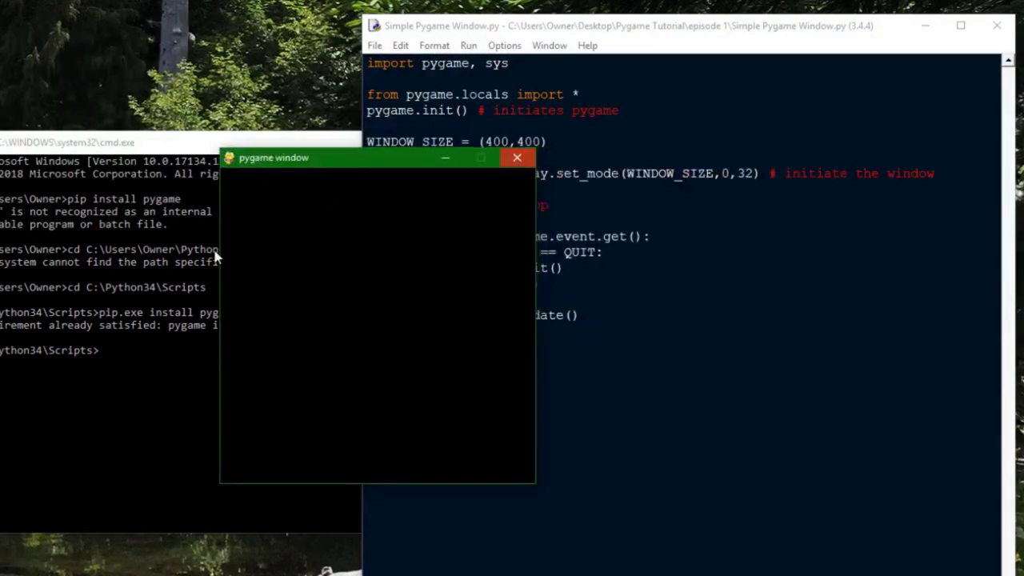
click(517, 157)
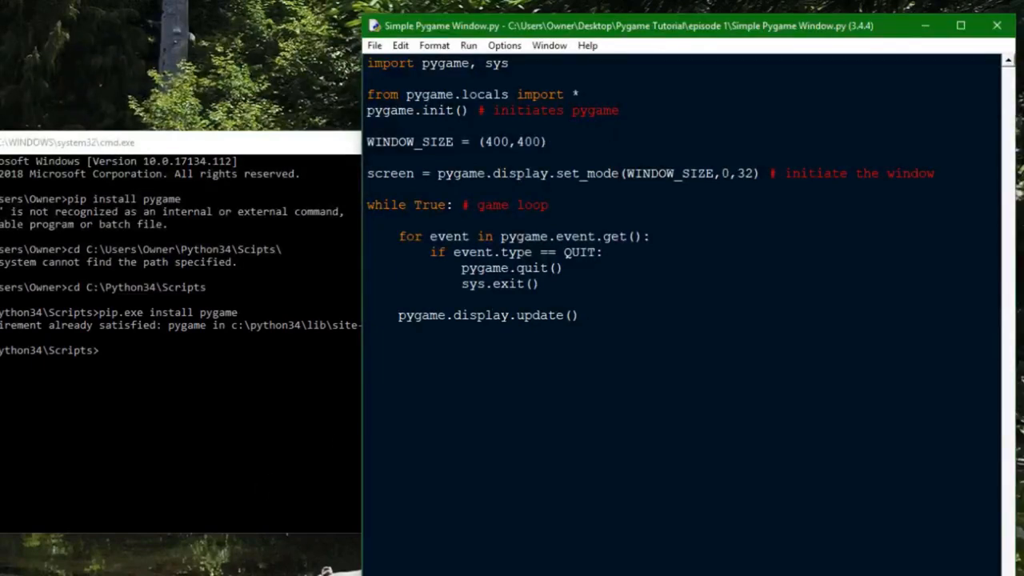
Add pygame.display.set_caption('My Pygame Window') below pygame.init()
key(enter)
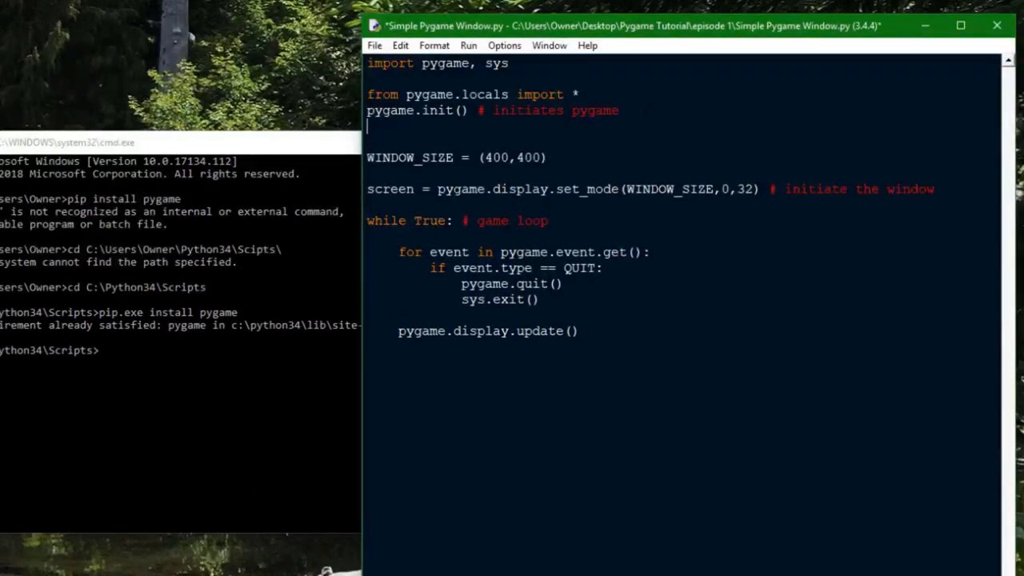
text(pygame)
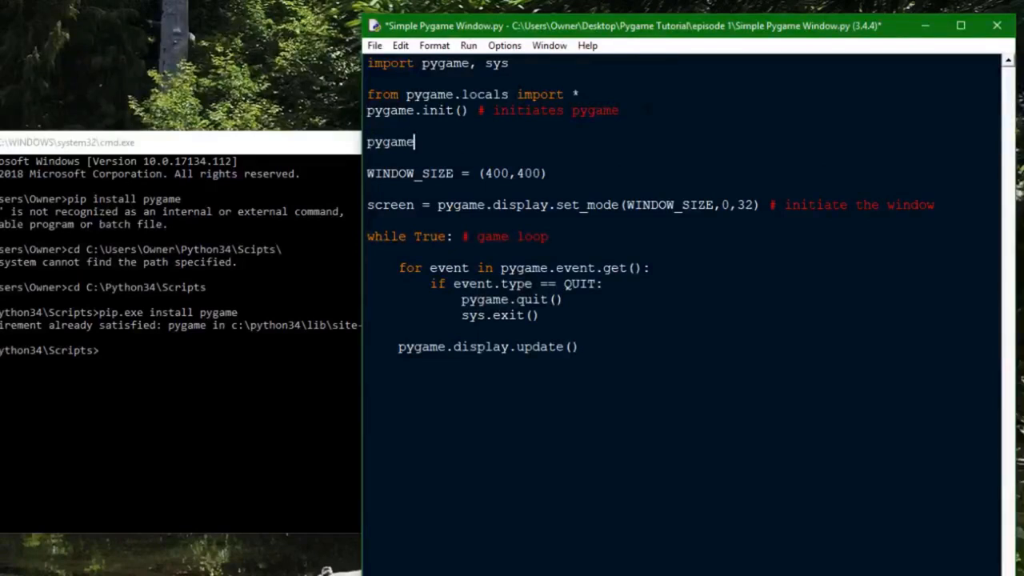
text(.display)
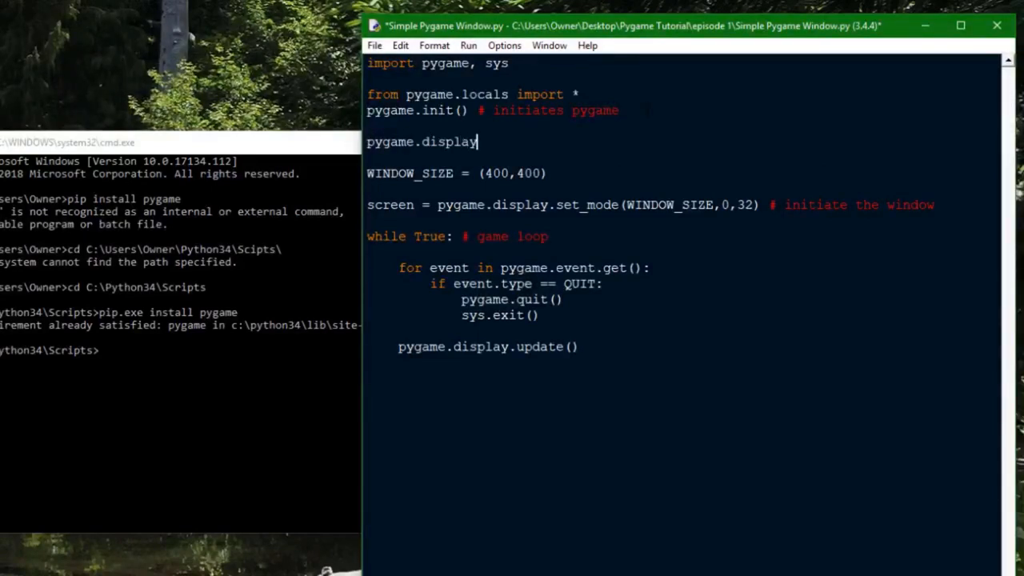
text(.set_c)
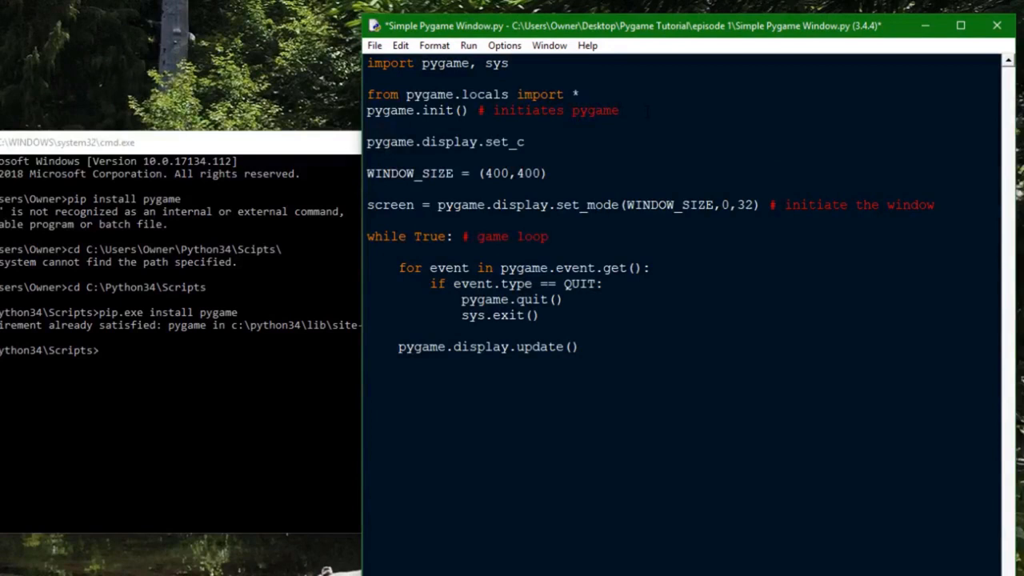
text(aption()
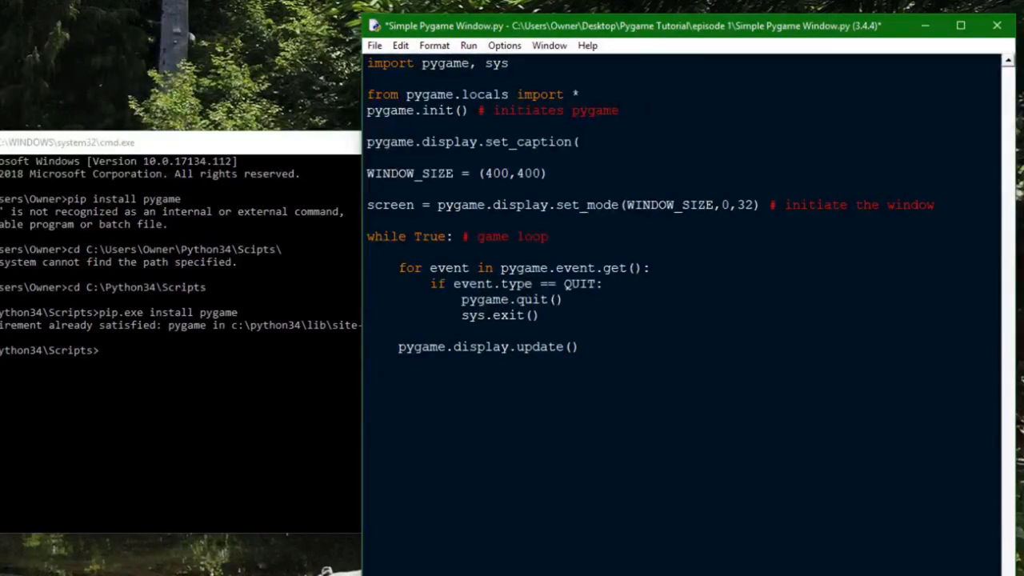
text(')
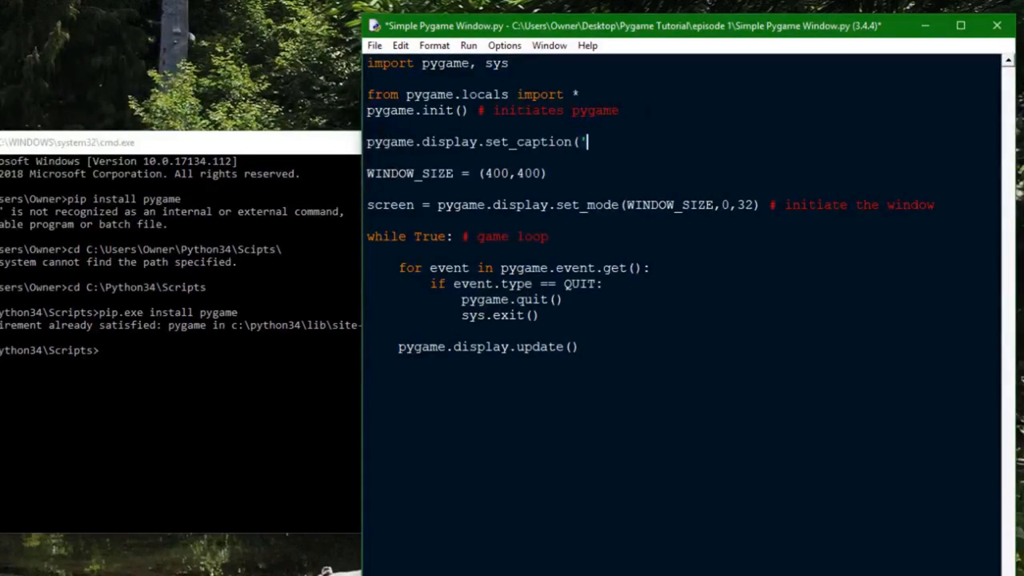
text(My Pygame Window)
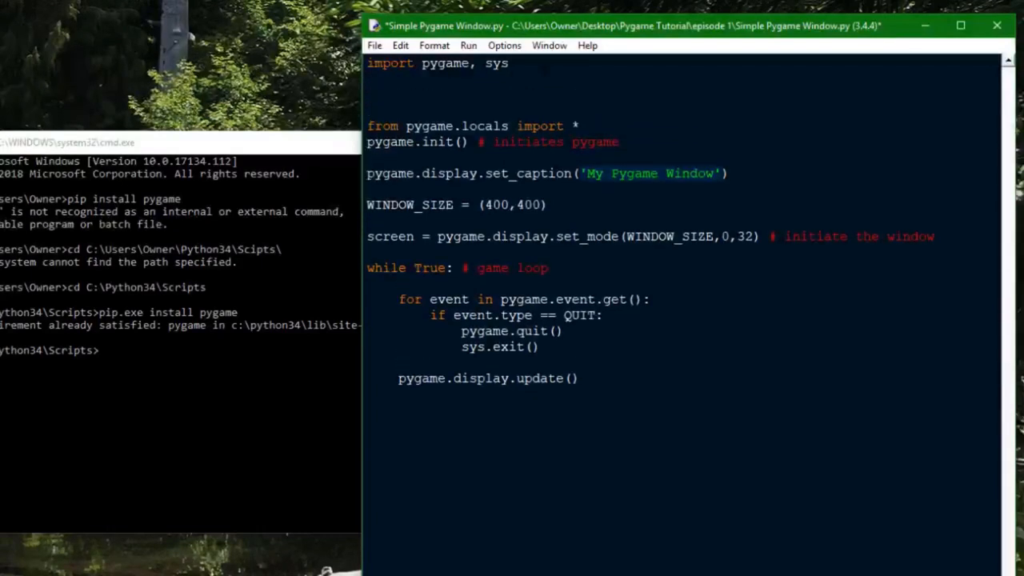
Add clock = pygame.time.Clock() and clock.tick(60) after the display update
text(clock = pyga)
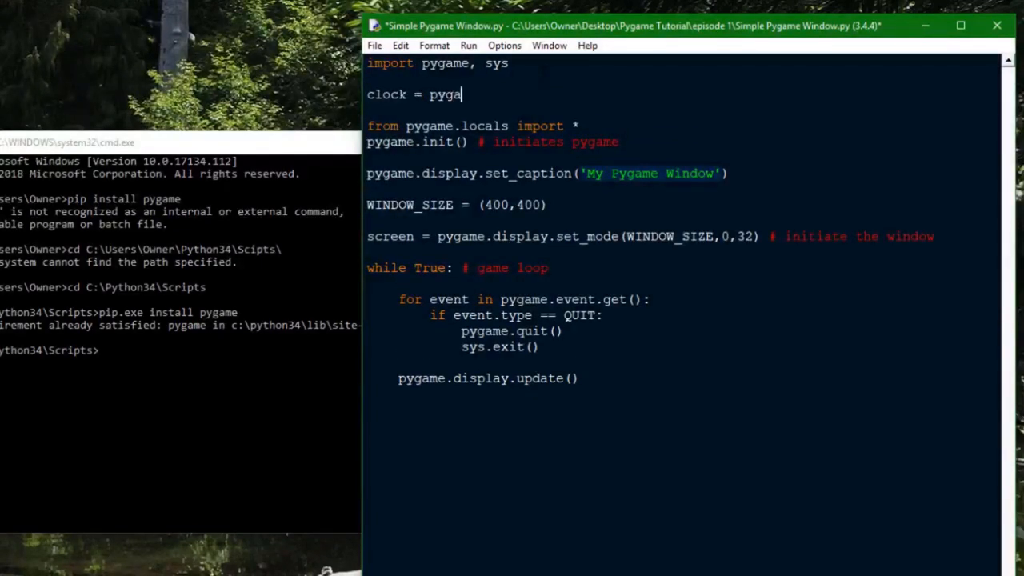
text(me.time.Clock())
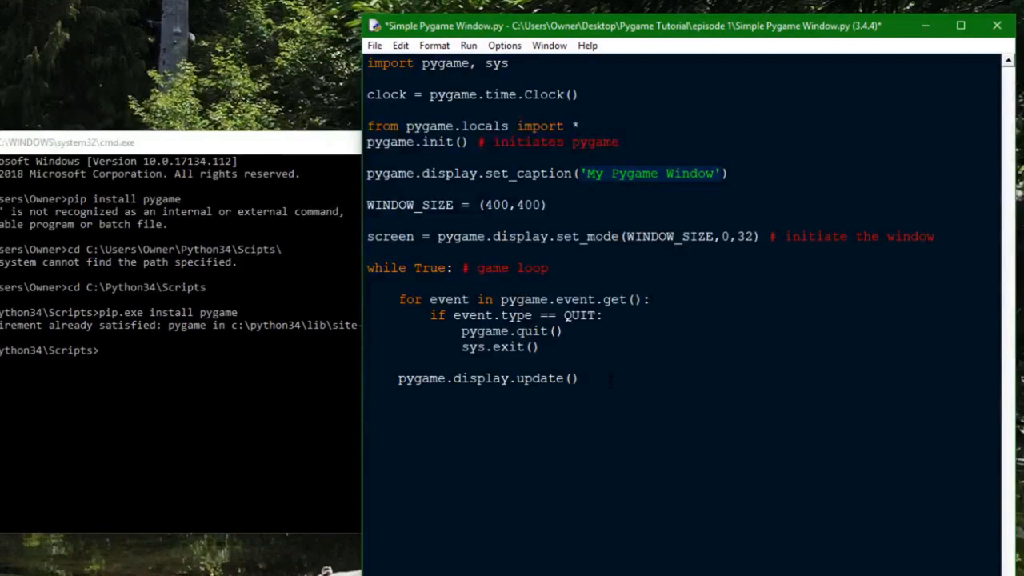
text(clock.tick(60))
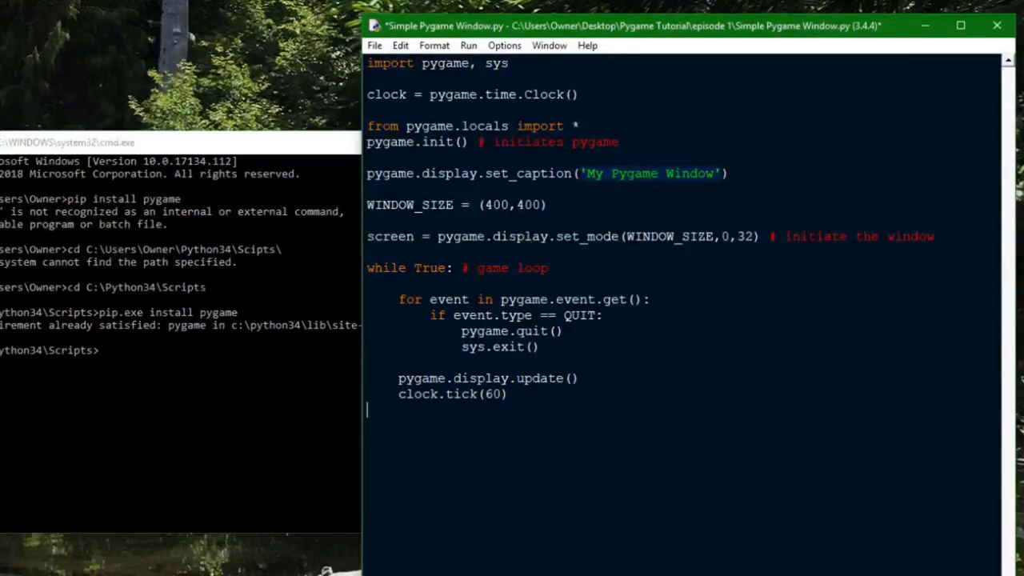
triple_click(451, 394)
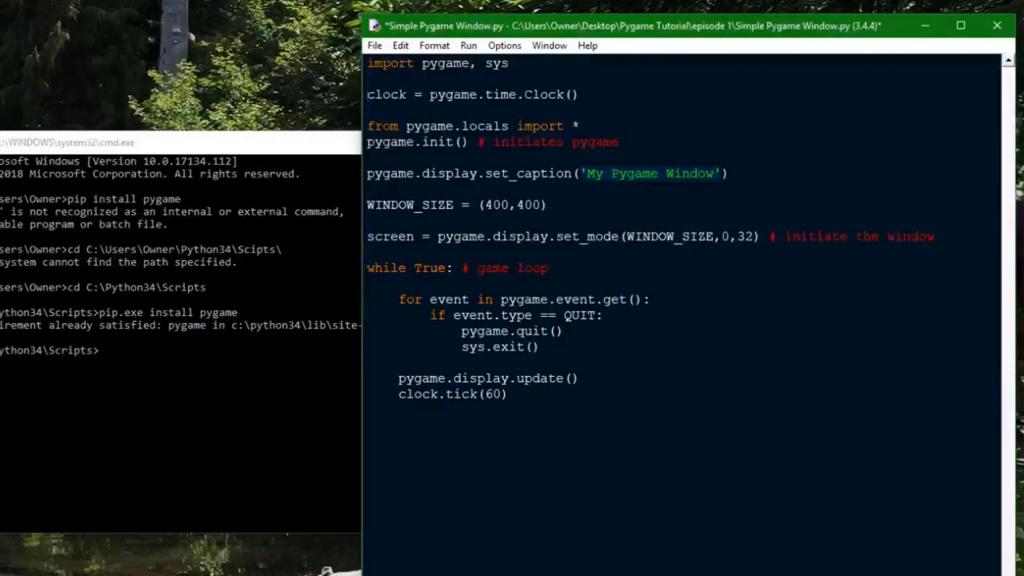
Rename timer back to clock, run the script, then close My Pygame Window
text(timer)
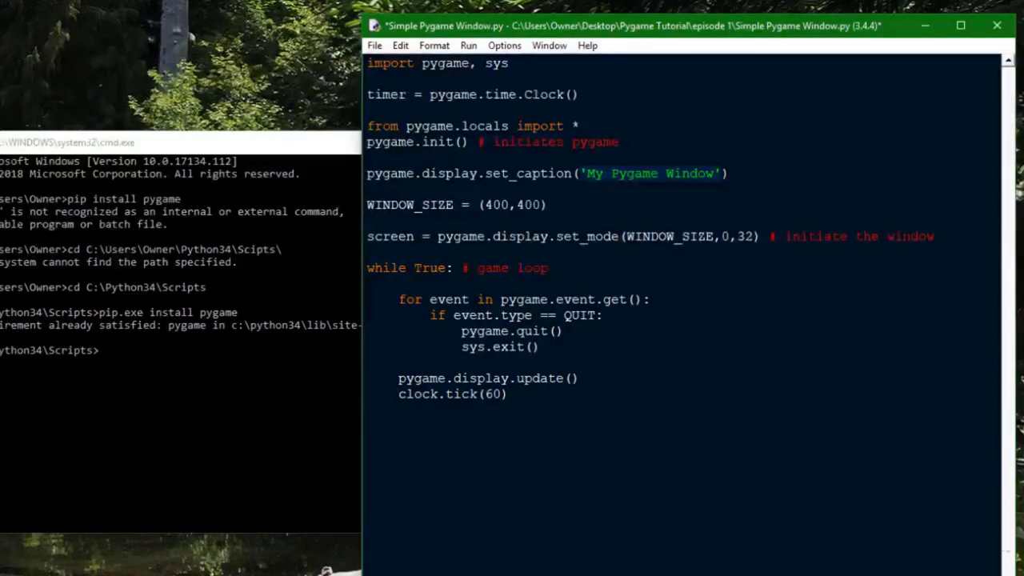
double_click(416, 394)
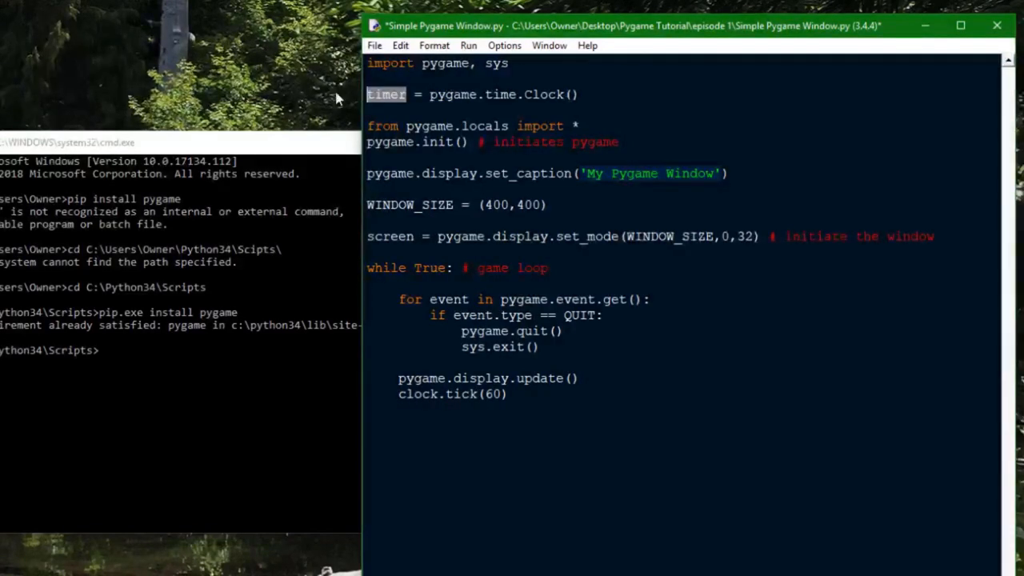
text(clock)
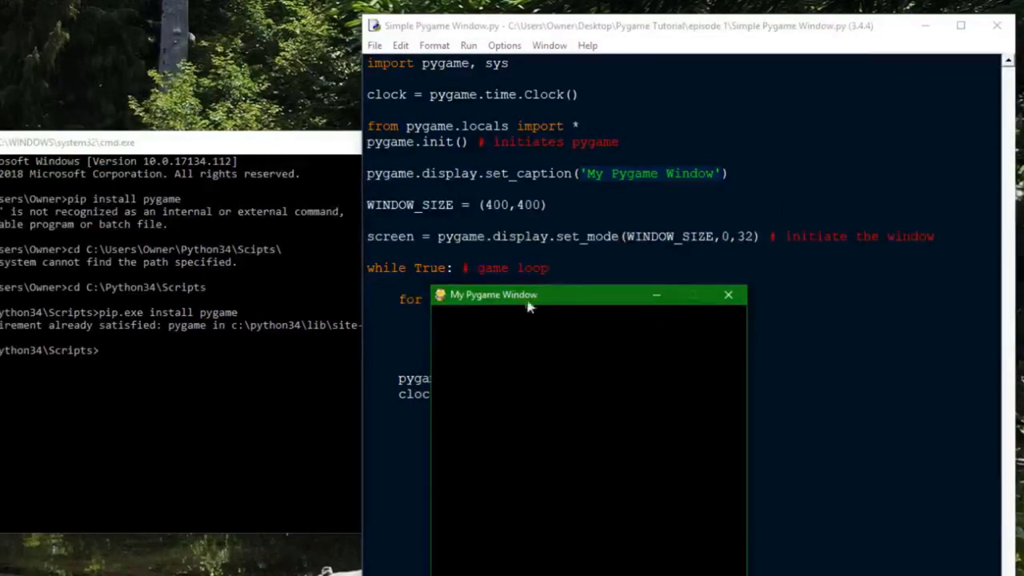
mouse_move(581, 302)
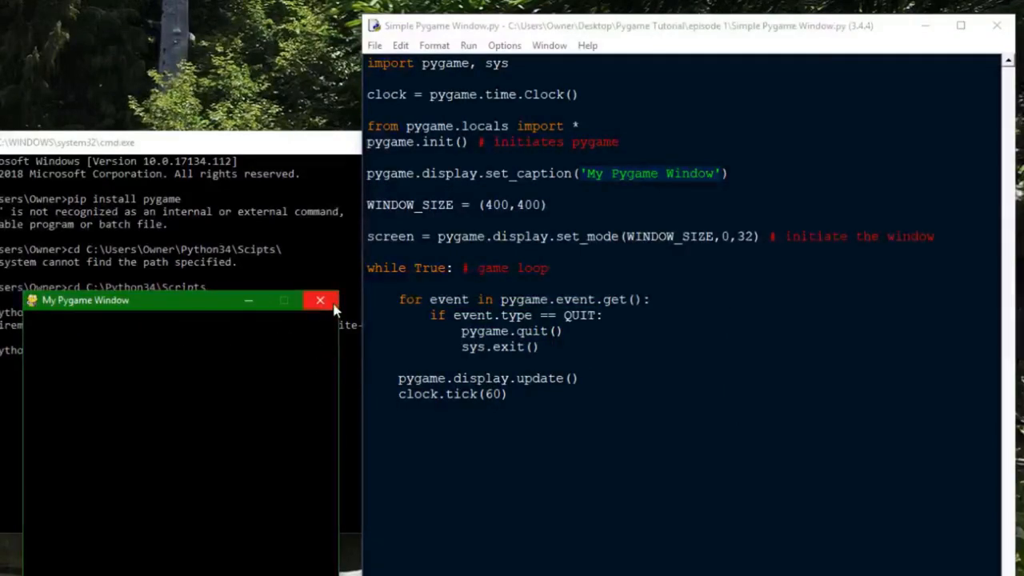
mouse_move(248, 365)
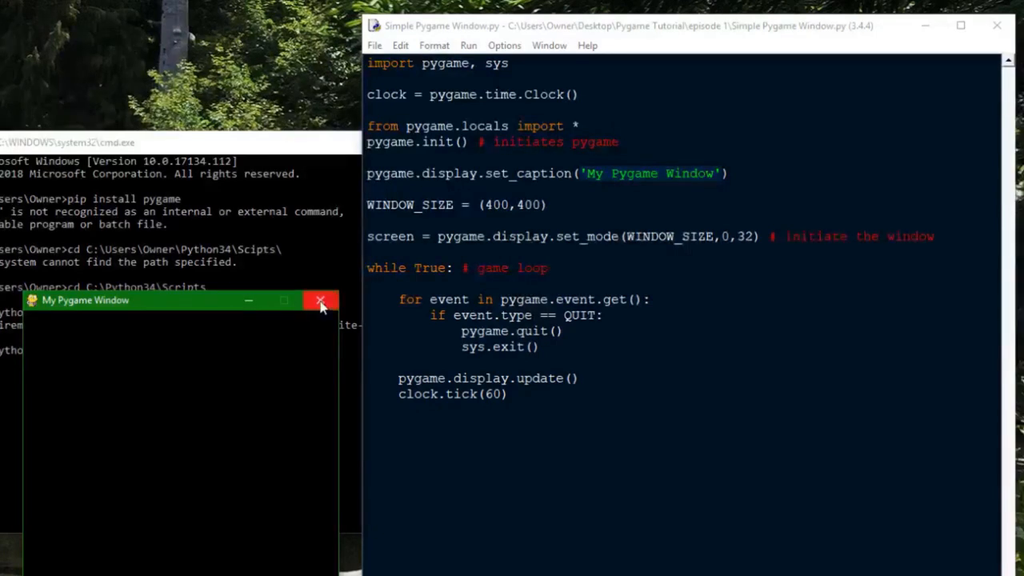
click(320, 301)
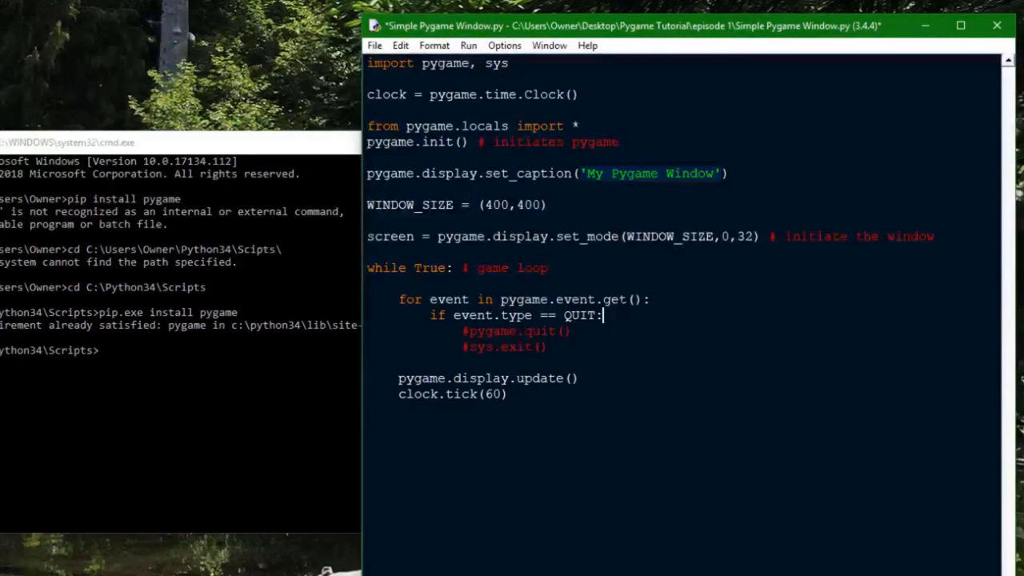
Make the QUIT branch print('I don\'t want to close.') instead of quitting
key(enter)
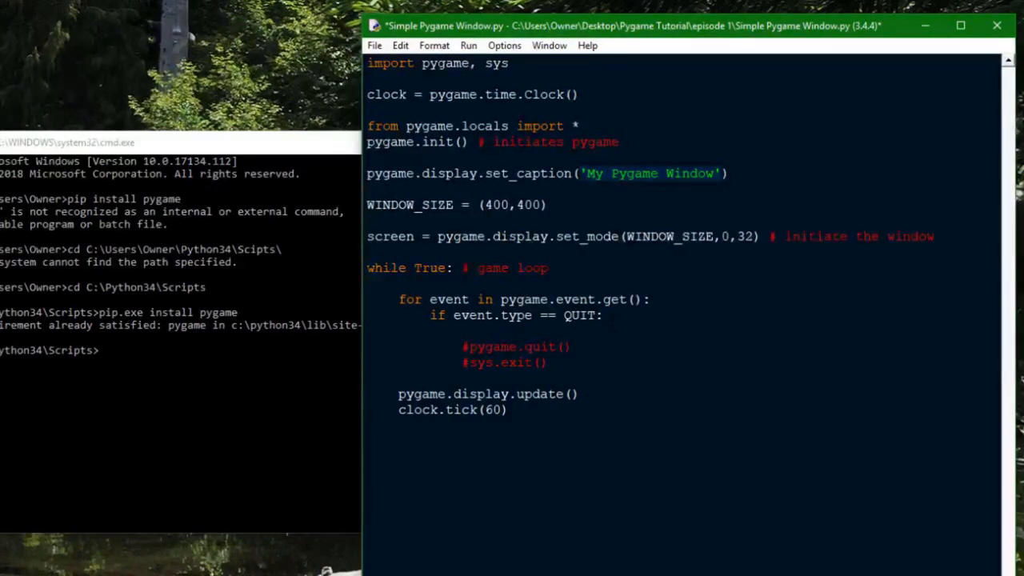
text(prin)
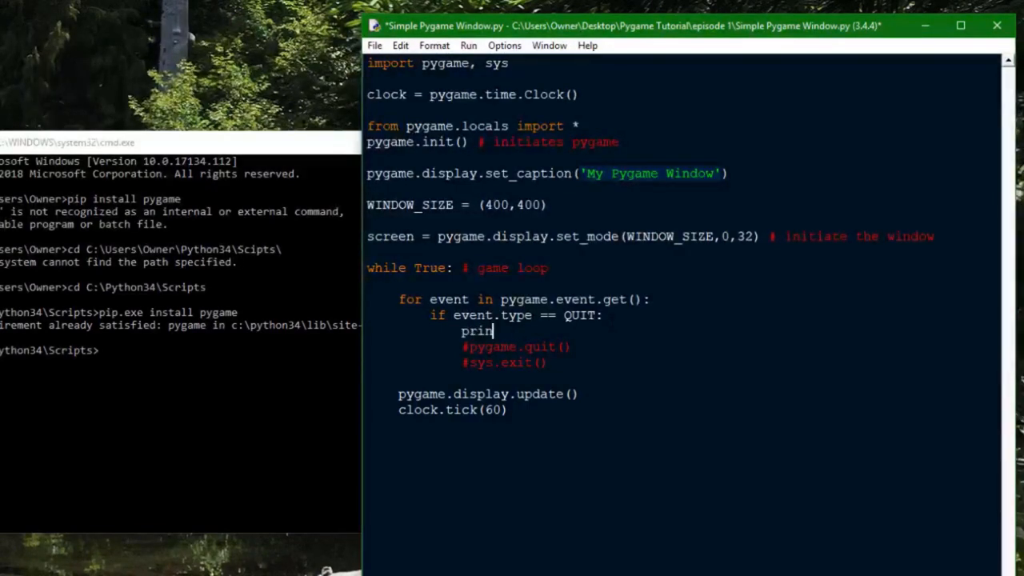
text(t()
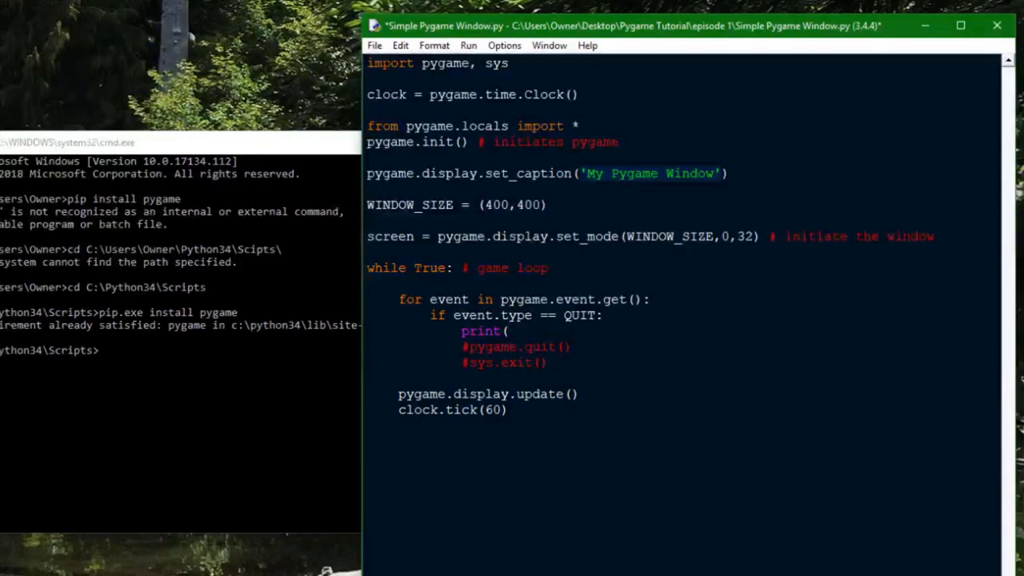
click(508, 330)
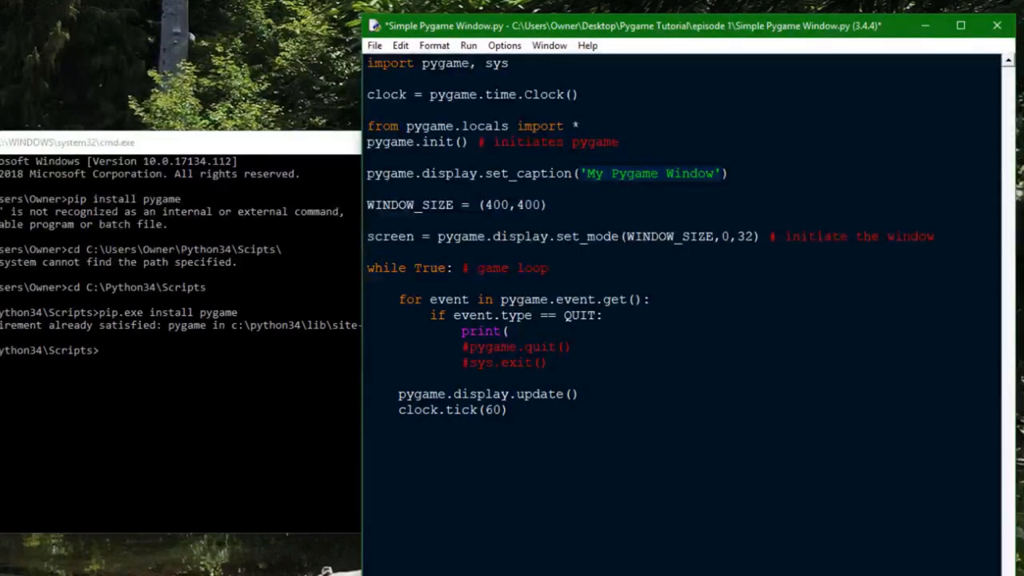
text('I don')
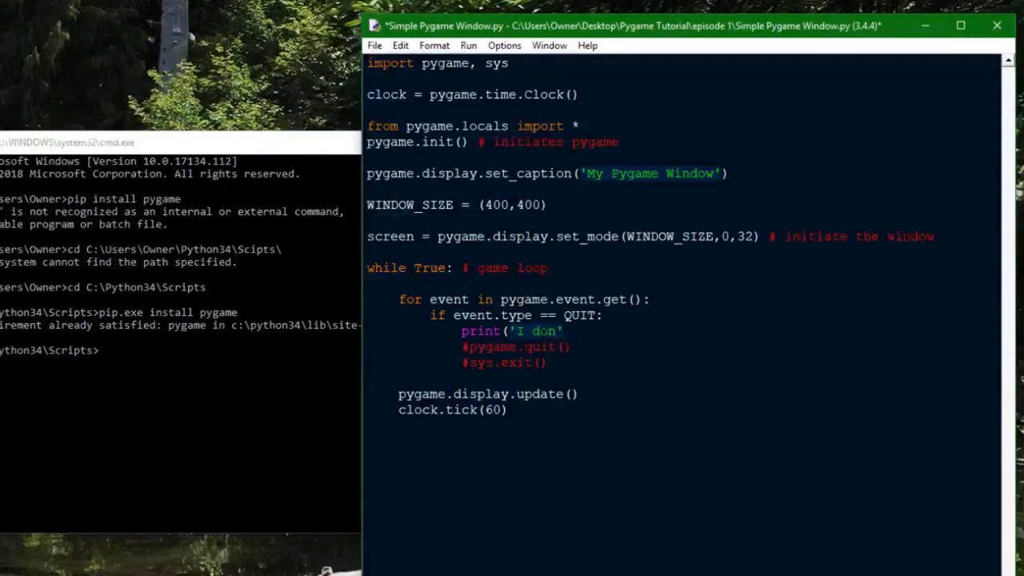
key(Backspace)
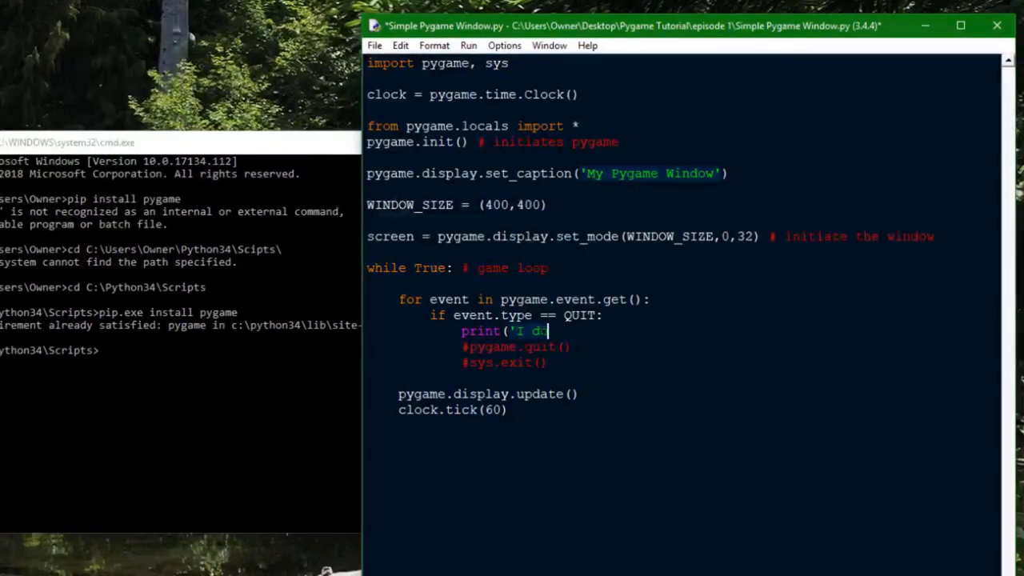
text(on\'t)
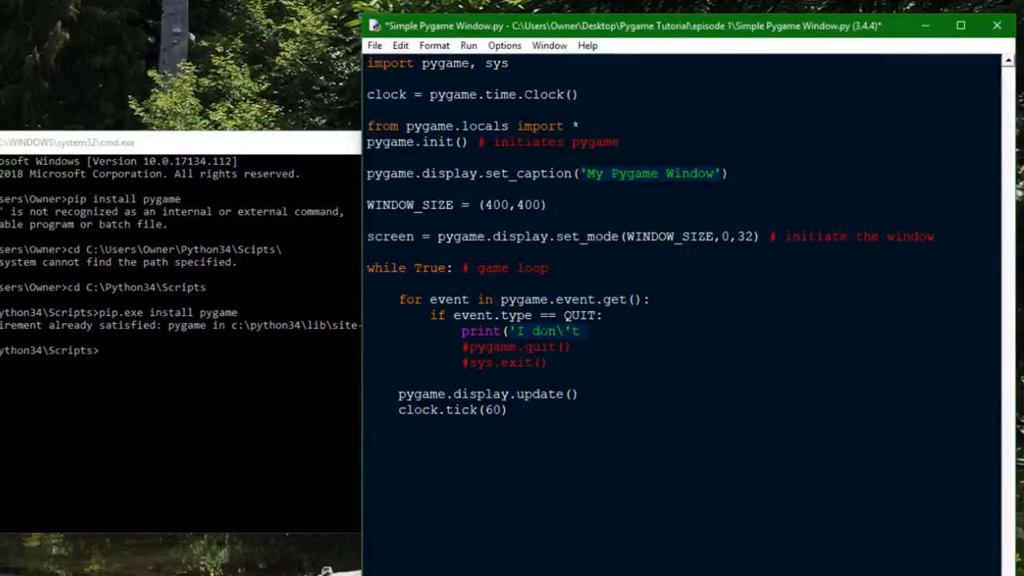
text(want to)
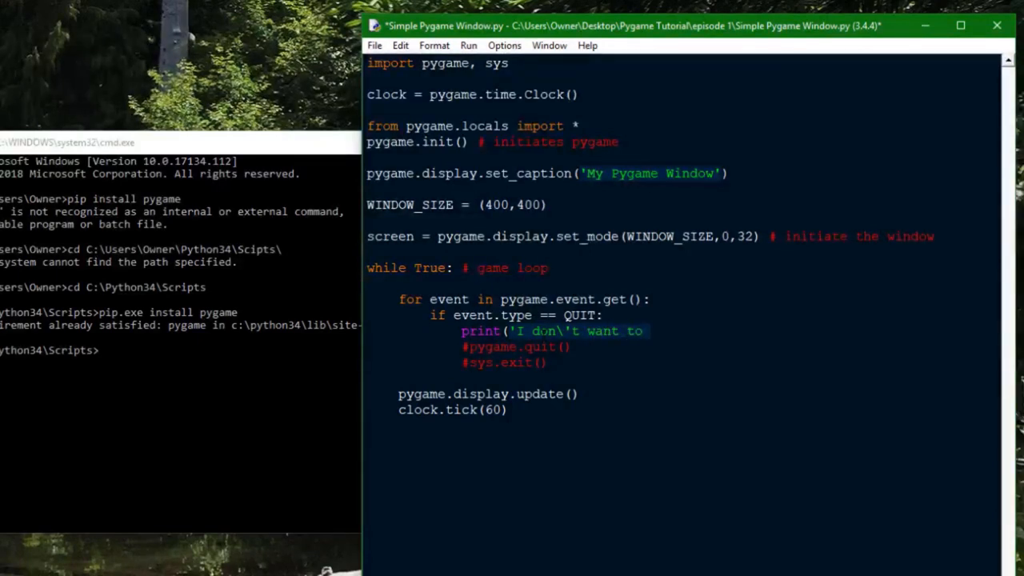
text(close.')
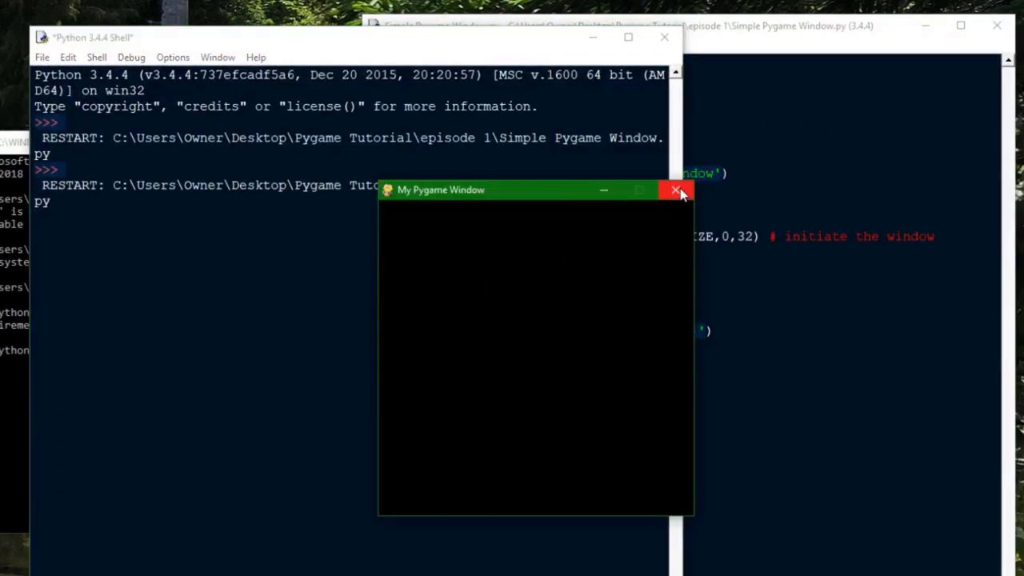
Attempt to close 'My Pygame Window', then confirm killing the still-running program
click(675, 189)
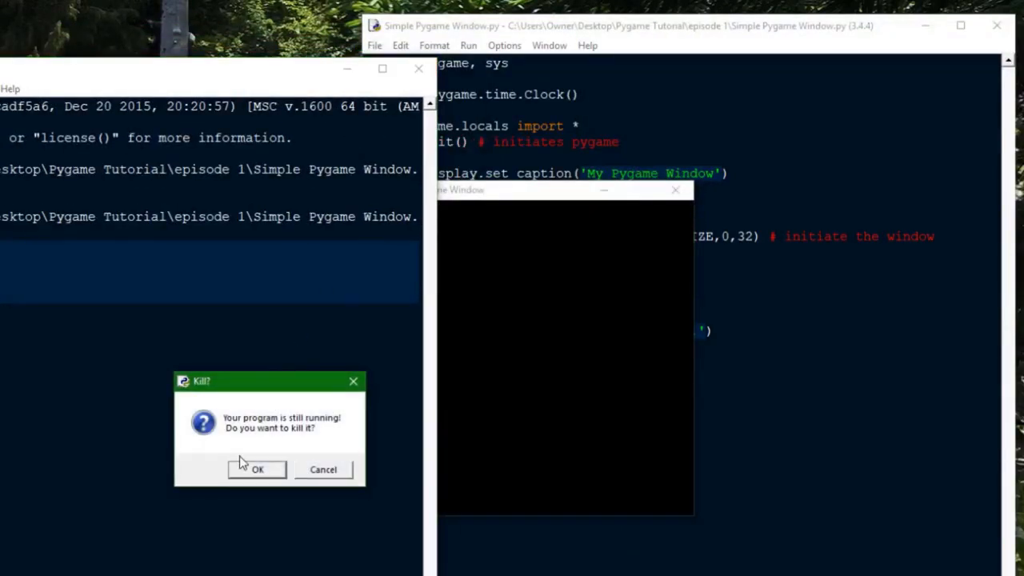
click(256, 471)
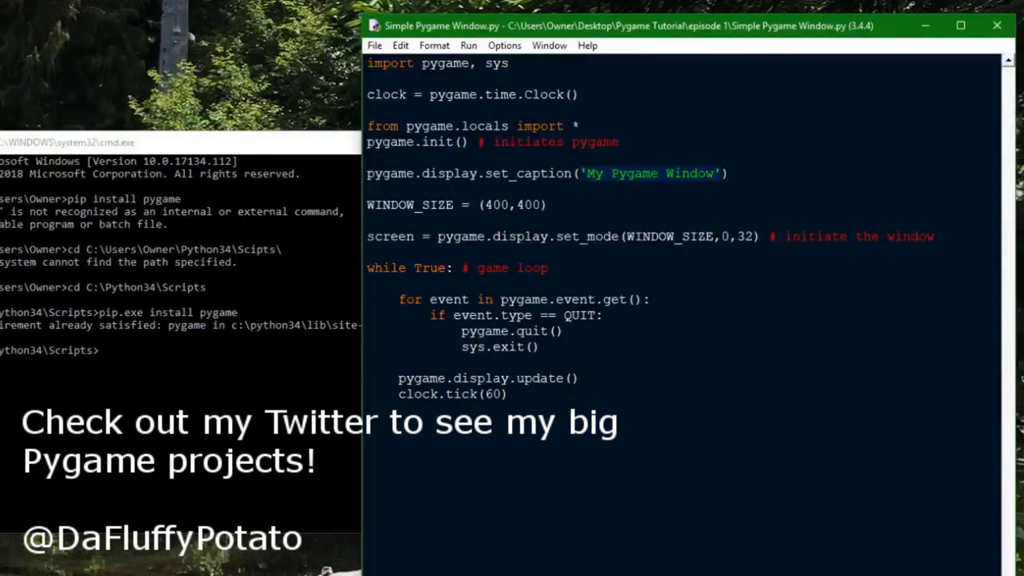
Restore the QUIT handler to call pygame.quit() and sys.exit() without the print
click(601, 314)
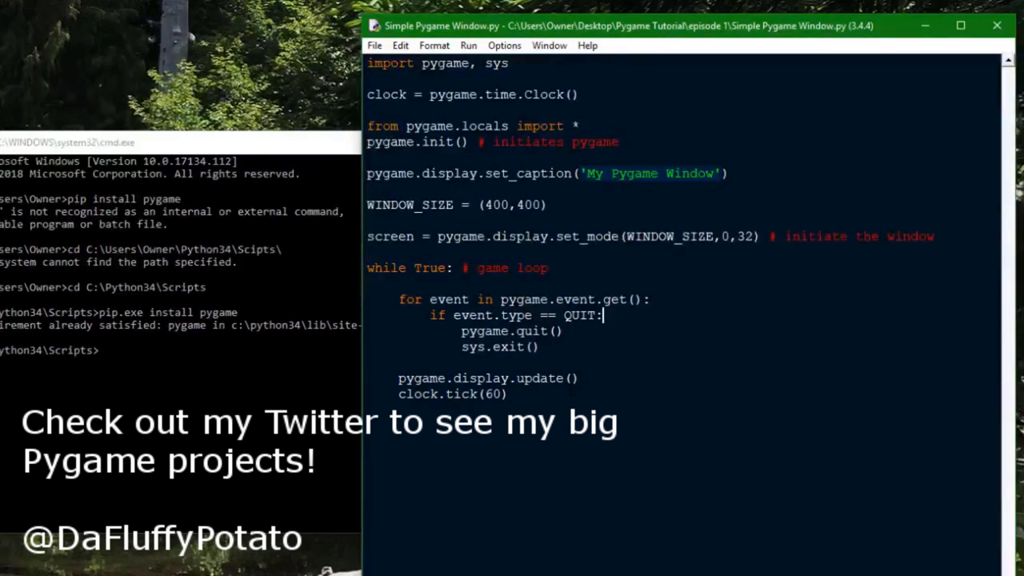